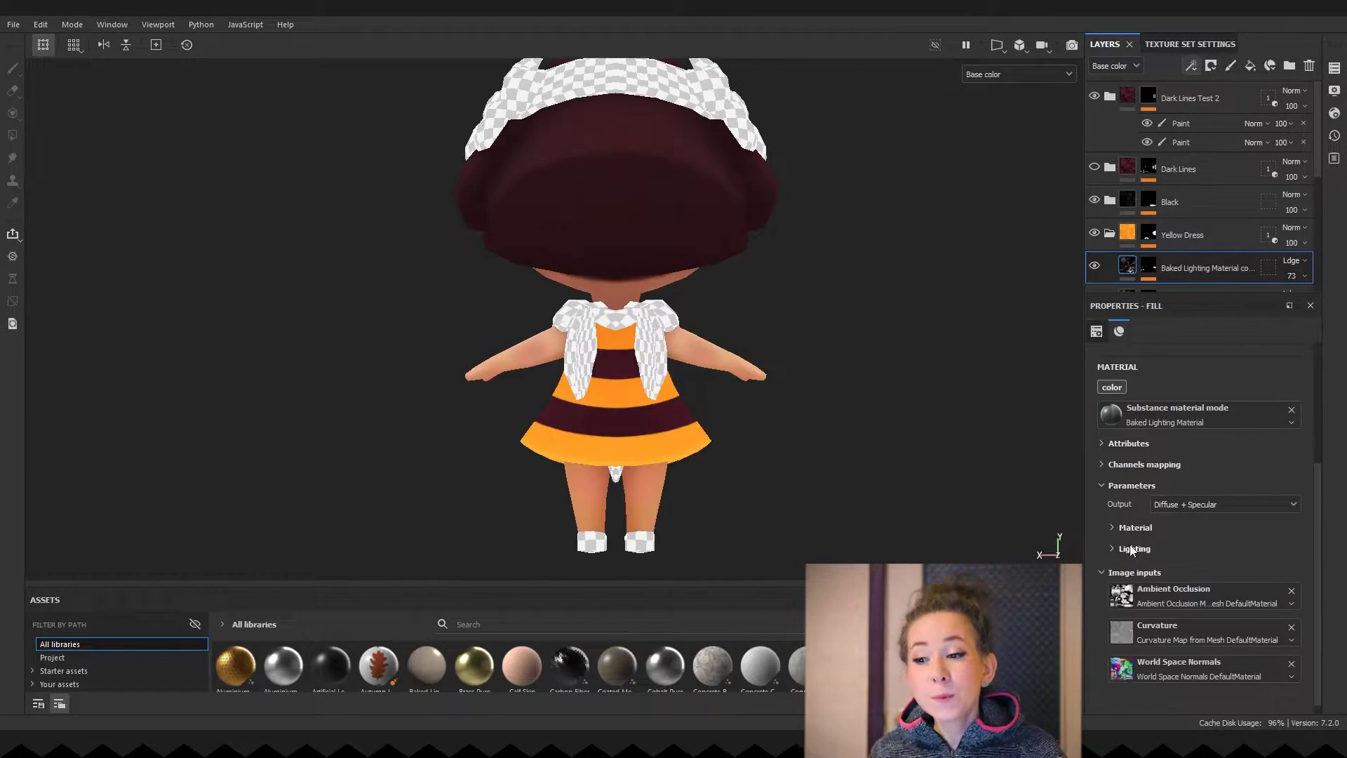
- Reveal the Lighting parameters of the Baked Lighting Material fill layer
{"action": "left_click", "coordinate": [1135, 549]}
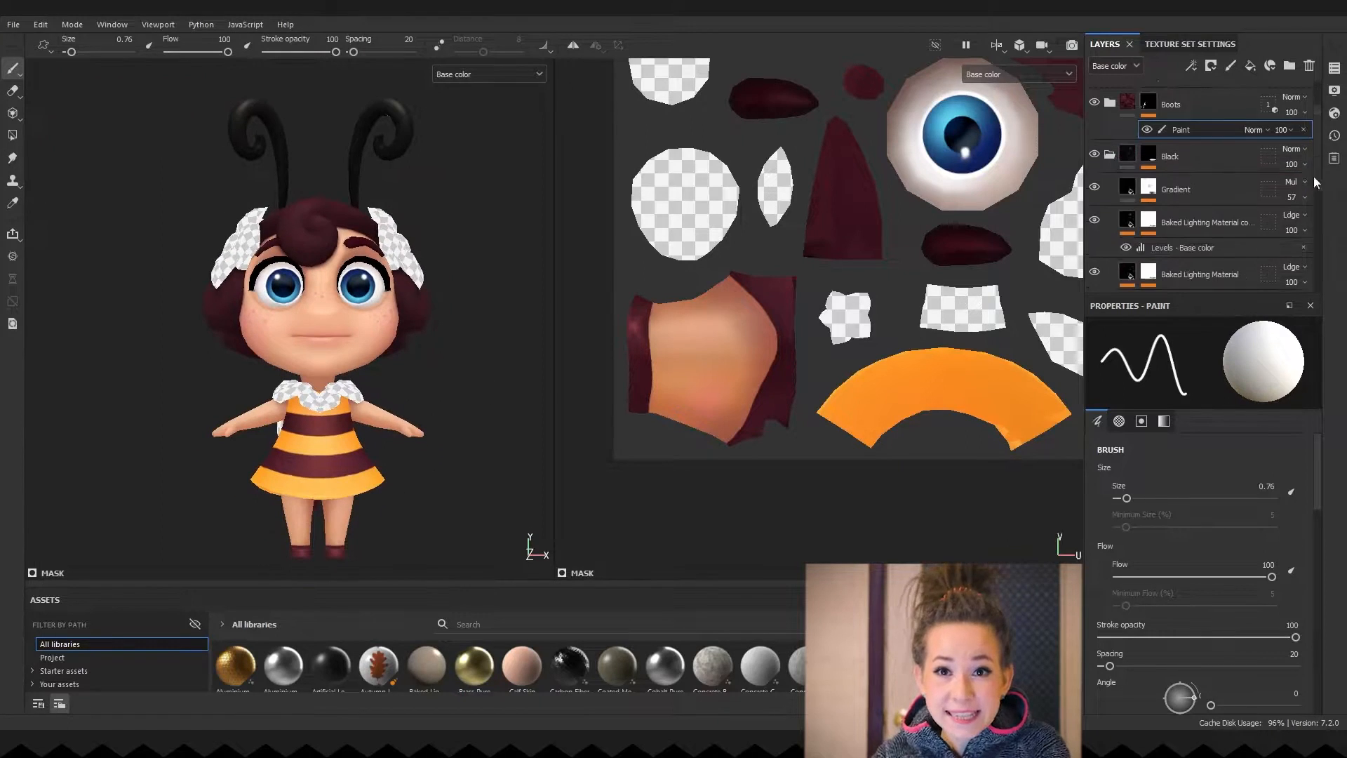
- Set the baked lighting Sun Color to warm peach and the Gradient base colour to warm brown
{"action": "left_click", "coordinate": [1178, 190]}
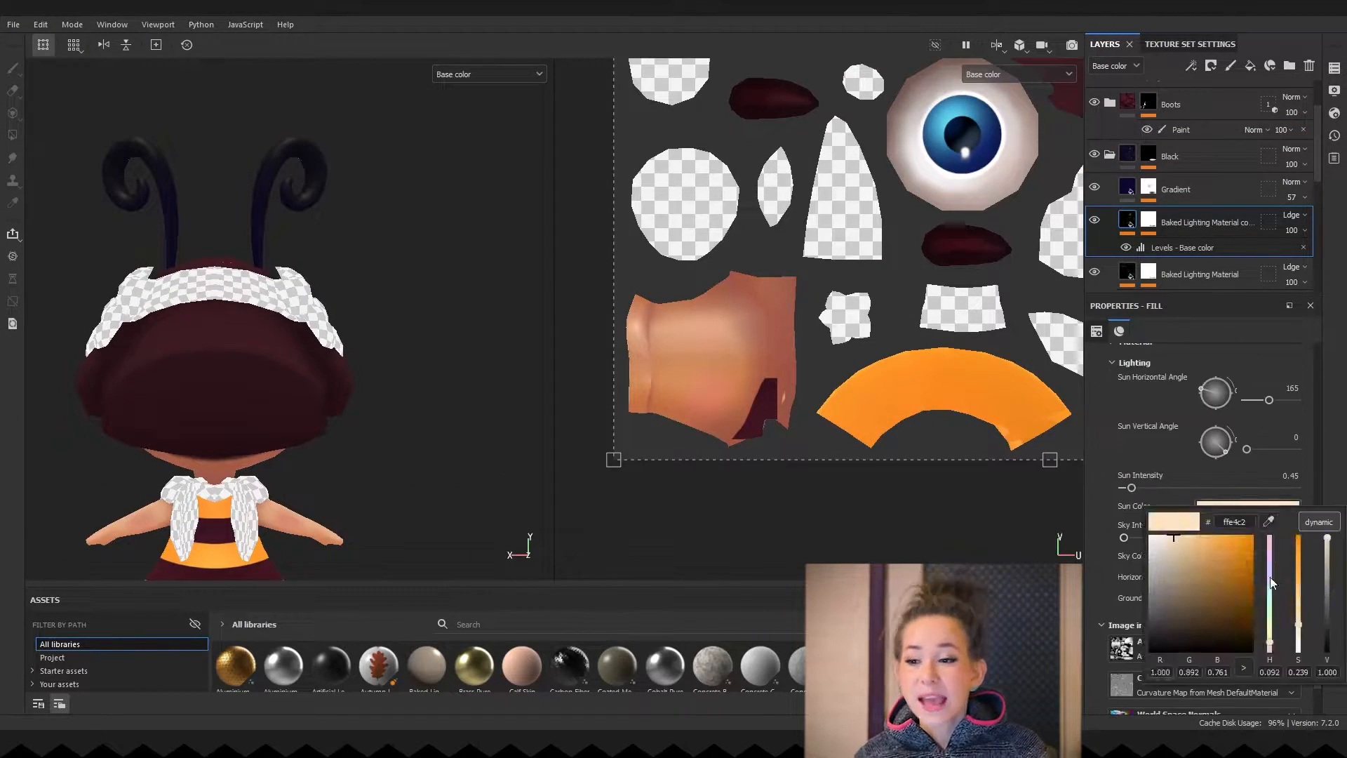
{"action": "left_click", "coordinate": [1200, 274]}
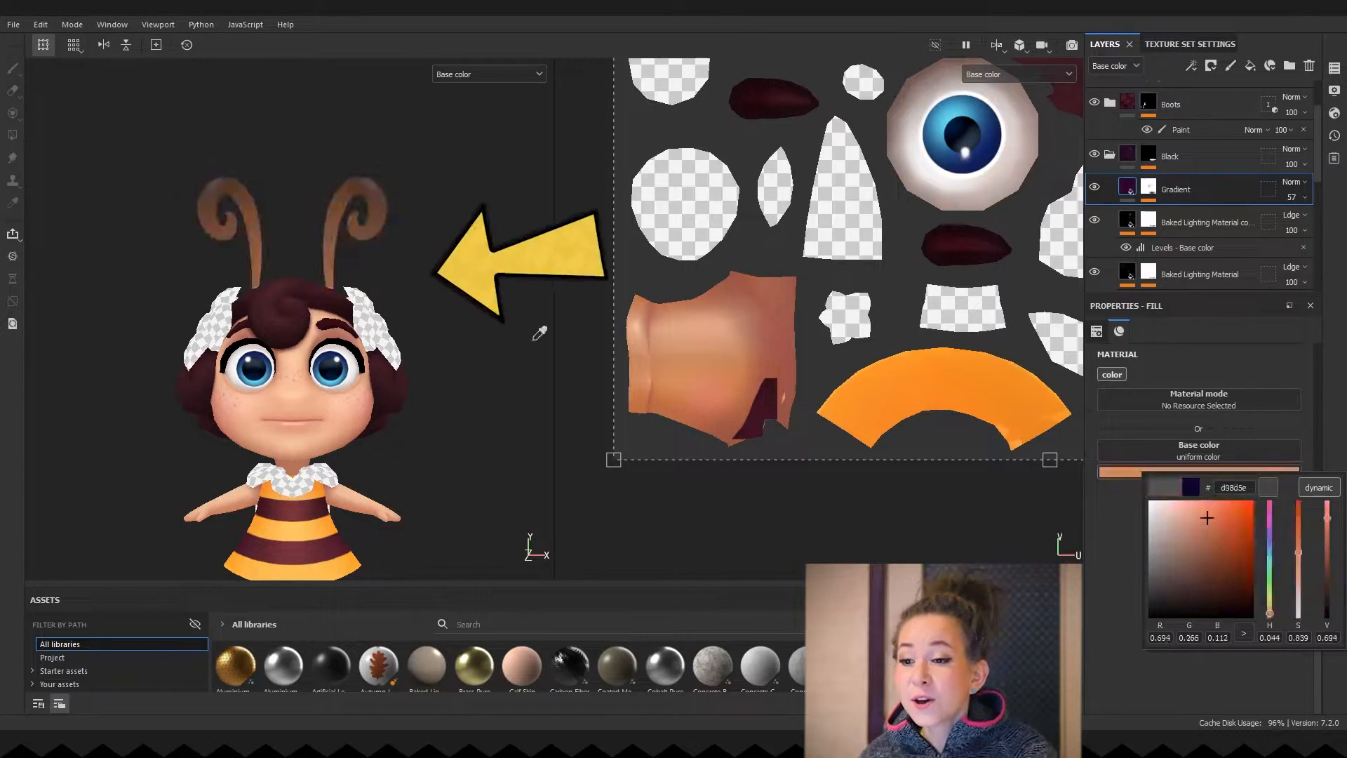
{"action": "left_click", "coordinate": [1193, 214]}
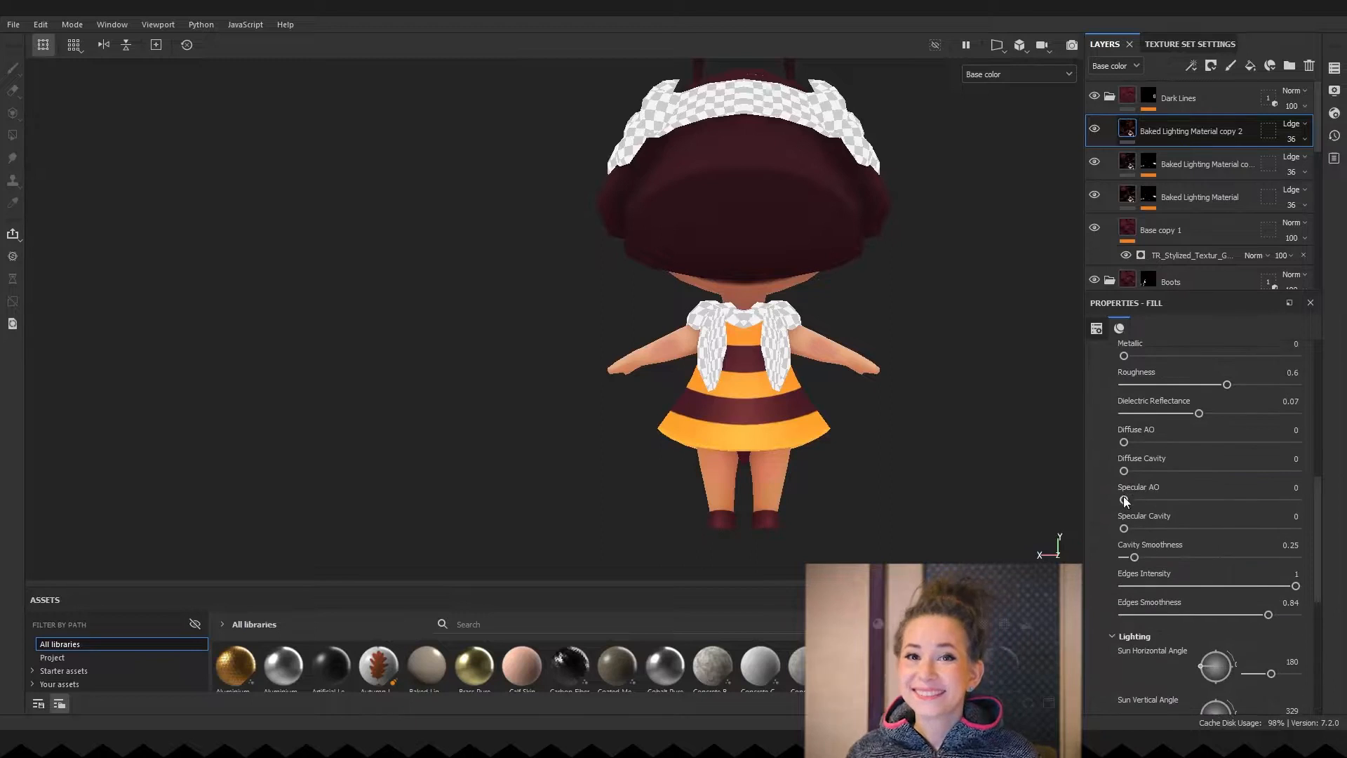
- Set Specular AO to 1 and Dielectric Reflectance to about 0.13 on Baked Lighting copy 2
{"action": "left_click_drag", "start_coordinate": [1197, 412], "coordinate": [1264, 412]}
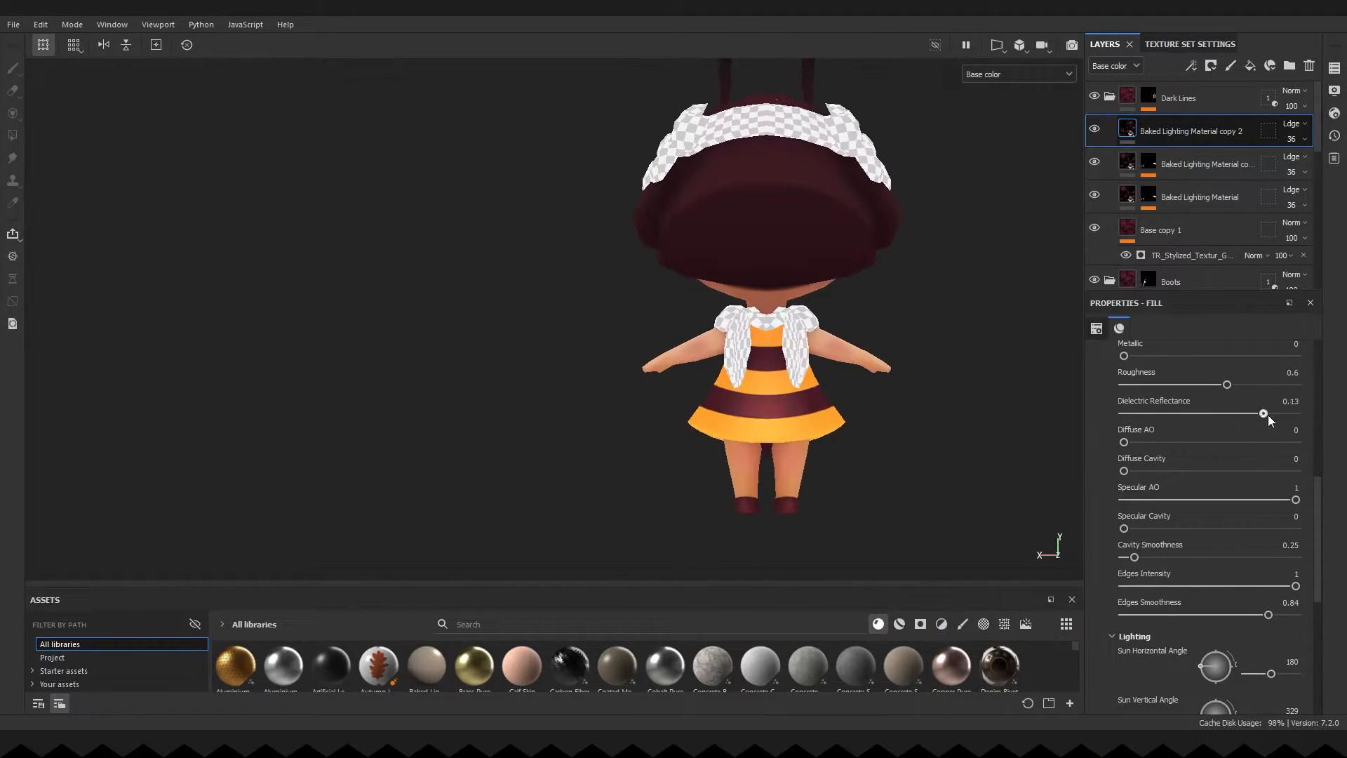
{"action": "left_click_drag", "start_coordinate": [1264, 413], "coordinate": [1240, 413]}
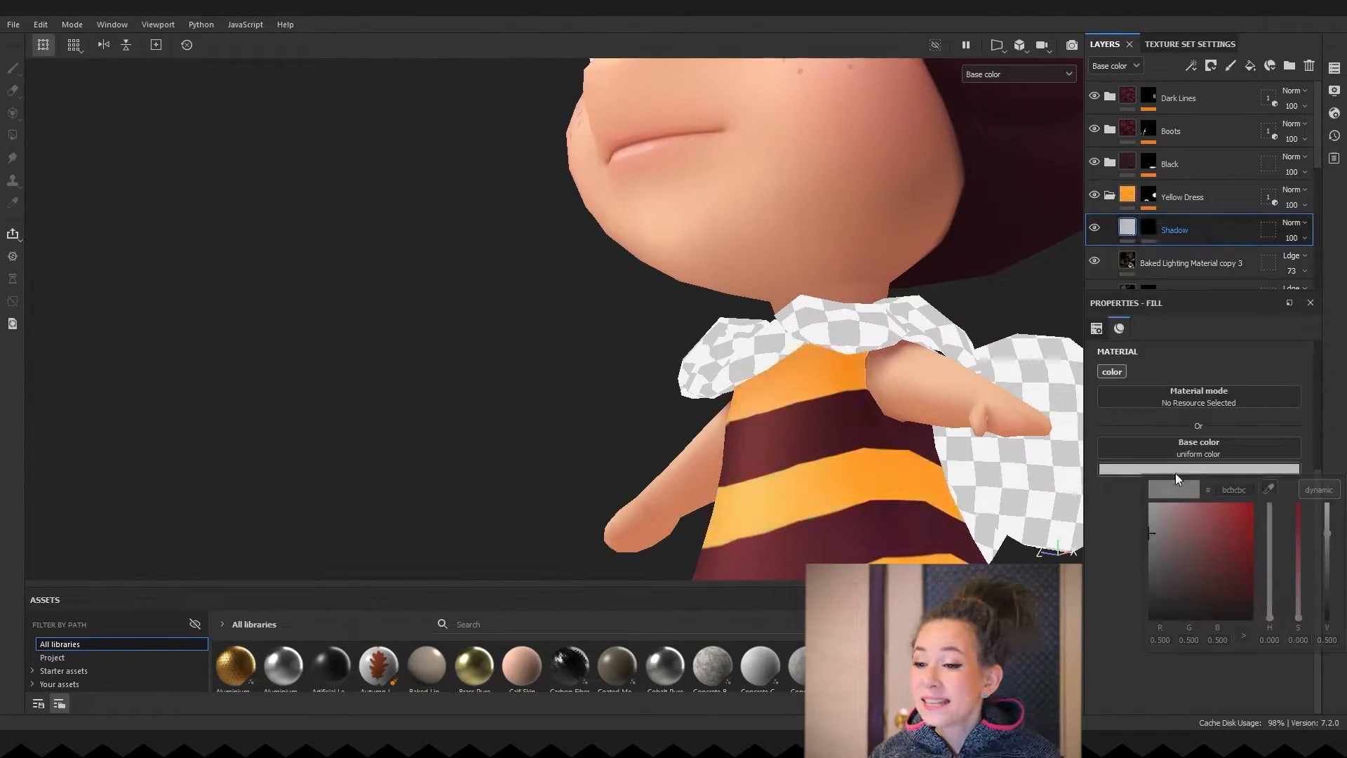
- Set the Shadow fill layer's Base color to neutral grey
{"action": "left_click", "coordinate": [13, 69]}
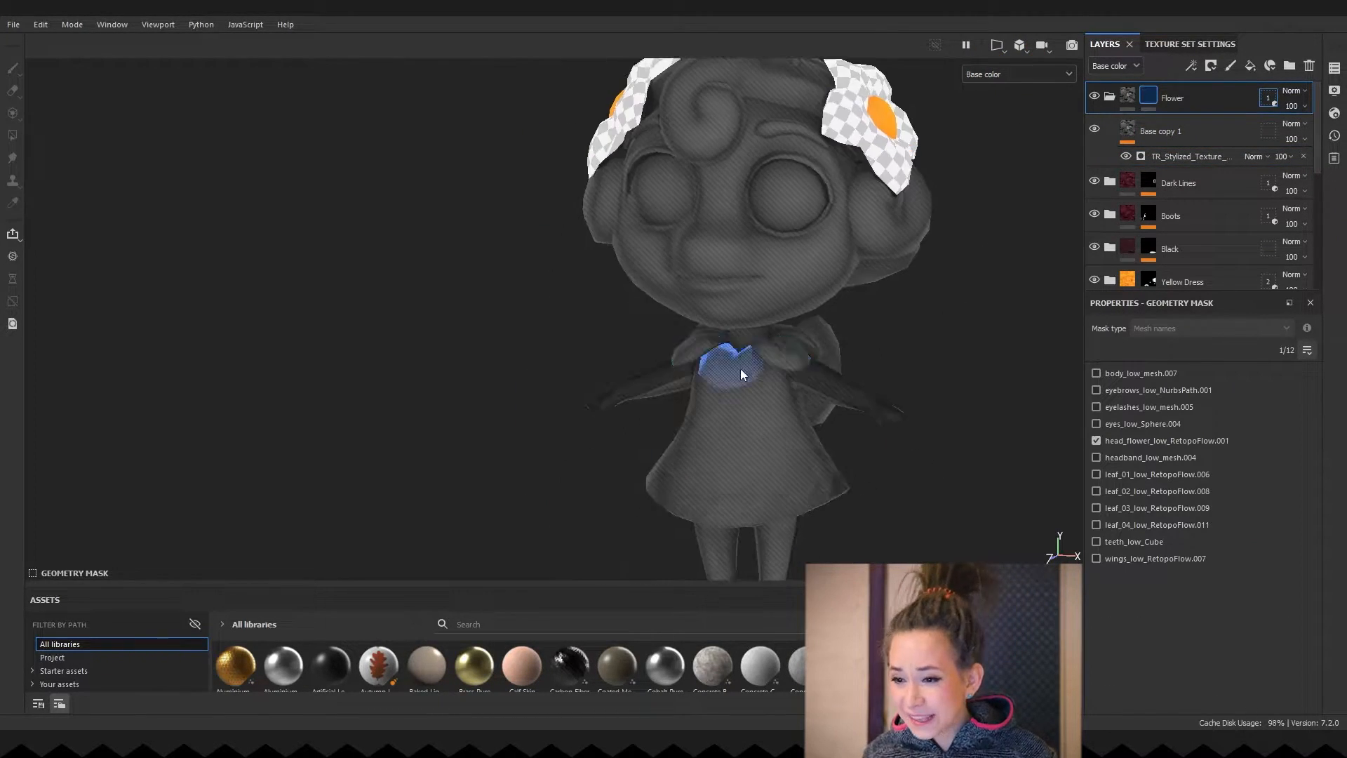
- Include the collar flower mesh in the Flower layer's geometry mask
{"action": "right_click", "coordinate": [1172, 96]}
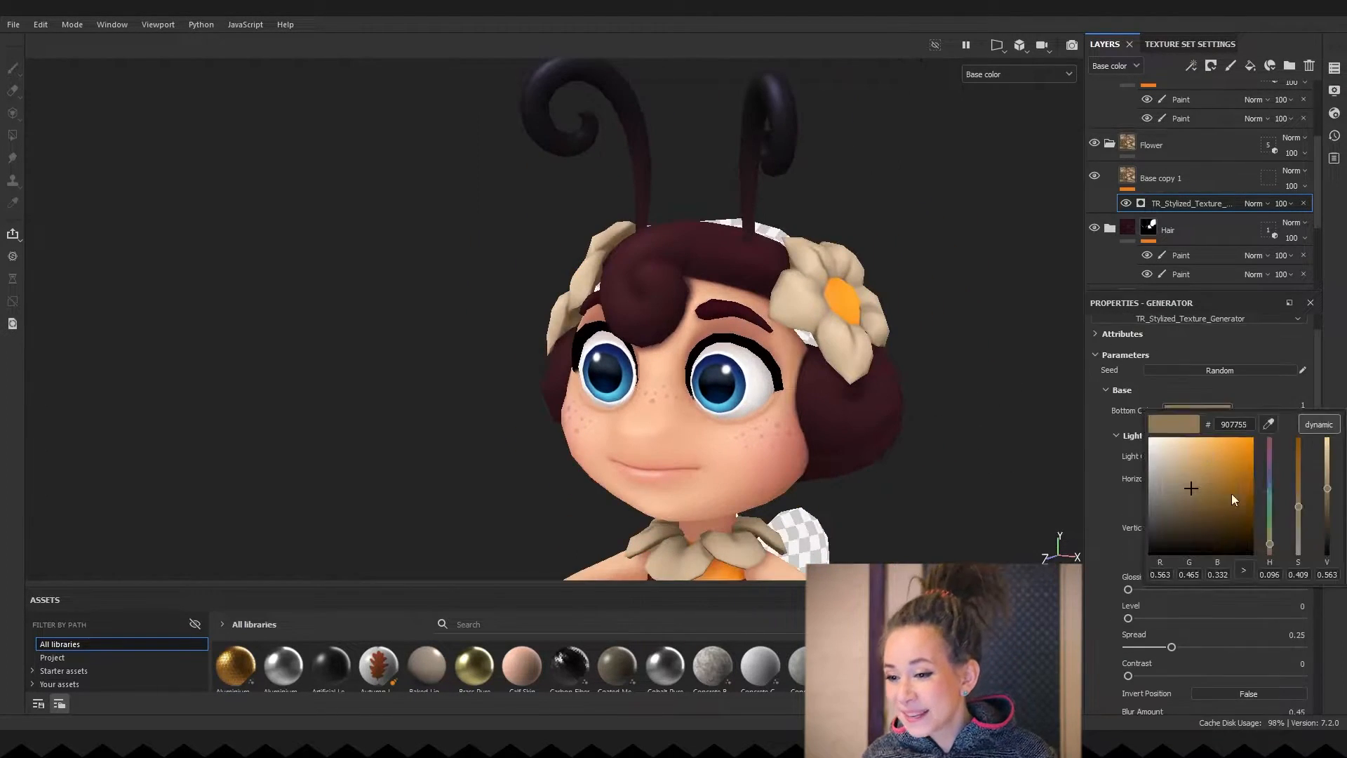
- Set the generator's Bottom Color to lavender, Light Color to pale white-lavender and soften the specular highlight
{"action": "left_click", "coordinate": [1176, 492]}
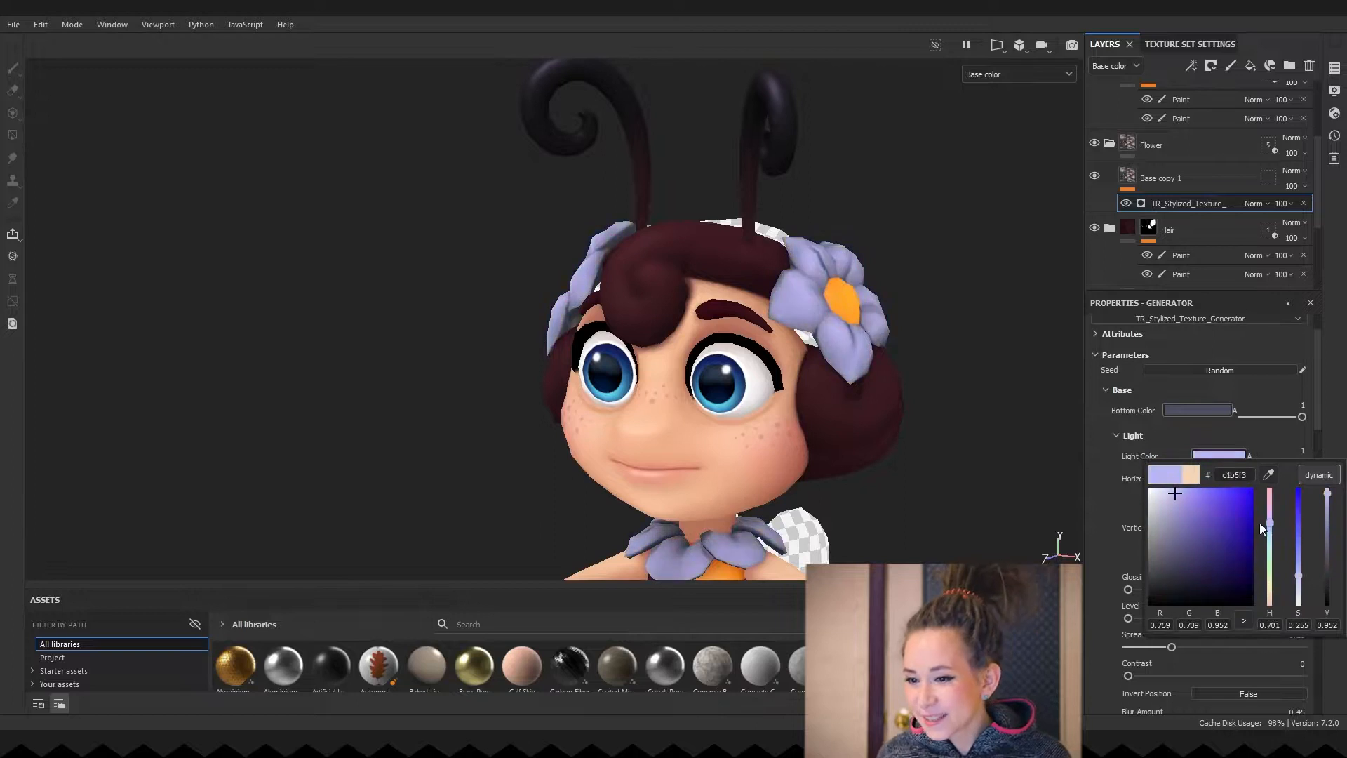
{"action": "left_click_drag", "start_coordinate": [1176, 492], "coordinate": [1170, 478]}
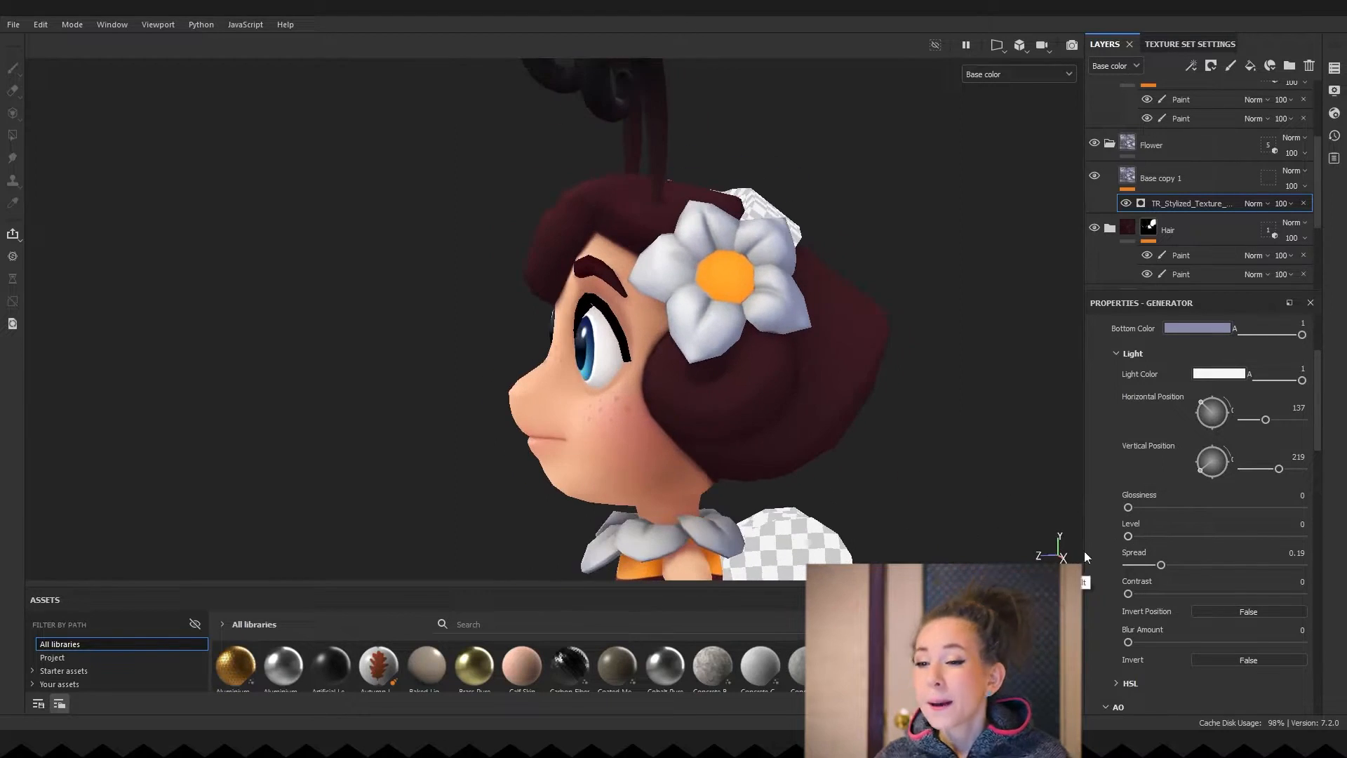
{"action": "scroll", "scroll_direction": "down", "scroll_amount": 3}
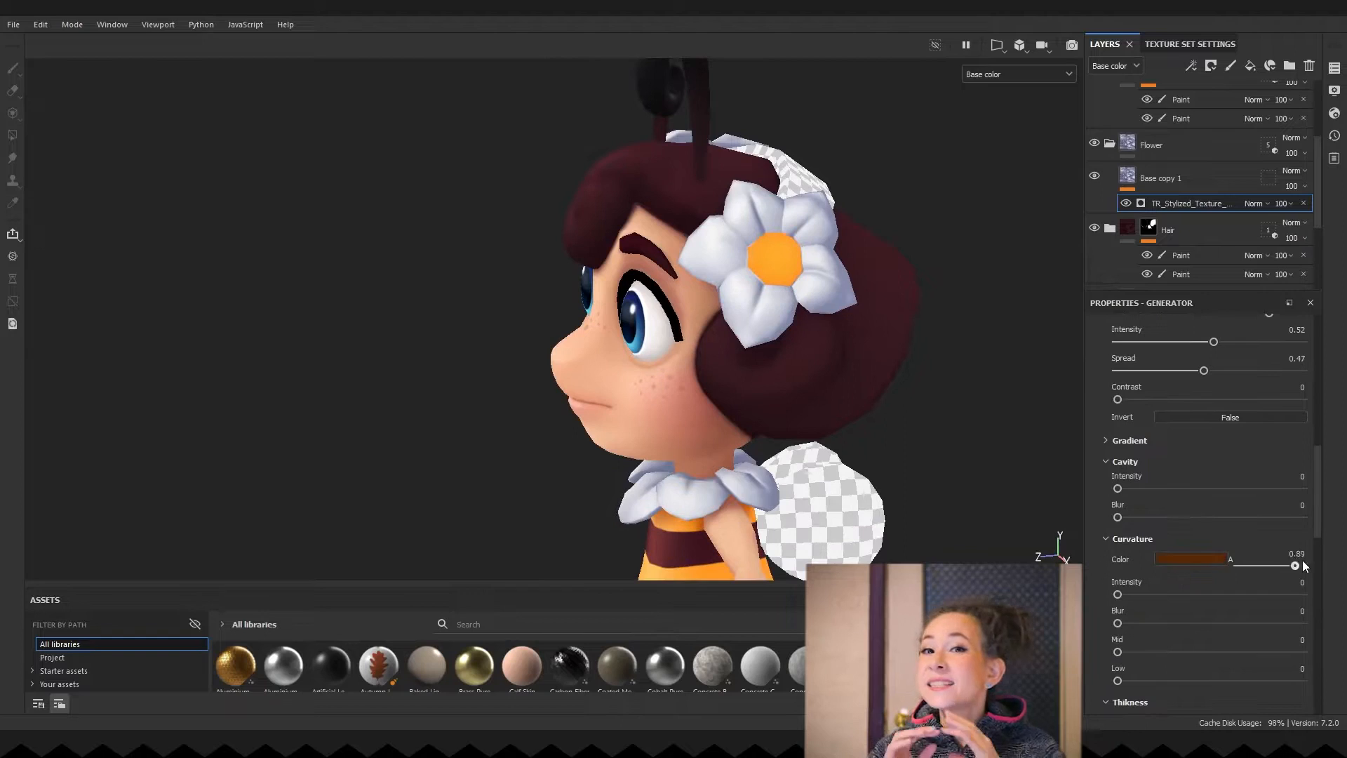
{"action": "scroll", "scroll_direction": "down", "scroll_amount": 3}
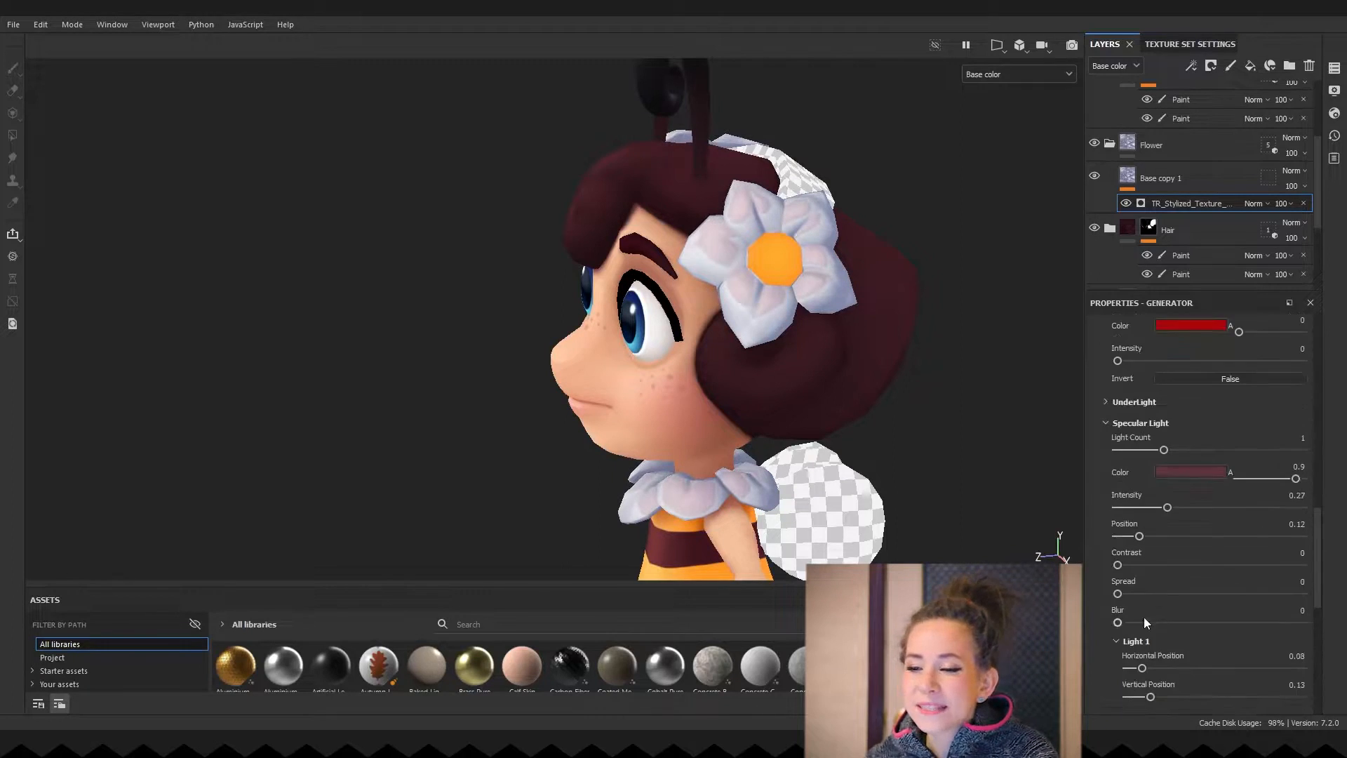
{"action": "left_click_drag", "start_coordinate": [1165, 507], "coordinate": [1189, 506]}
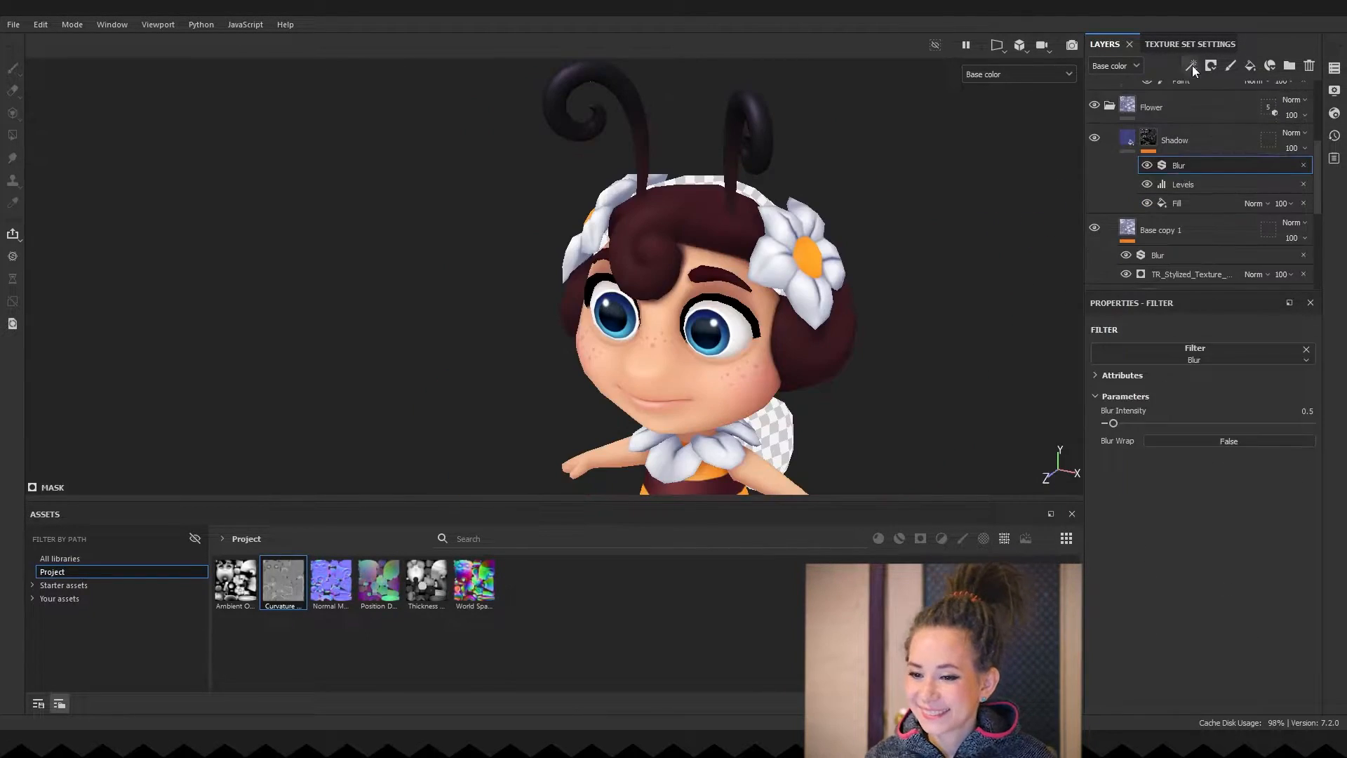
- Refine the Shadow layer's mask effects shaping the flower shadow
{"action": "left_click", "coordinate": [1191, 66]}
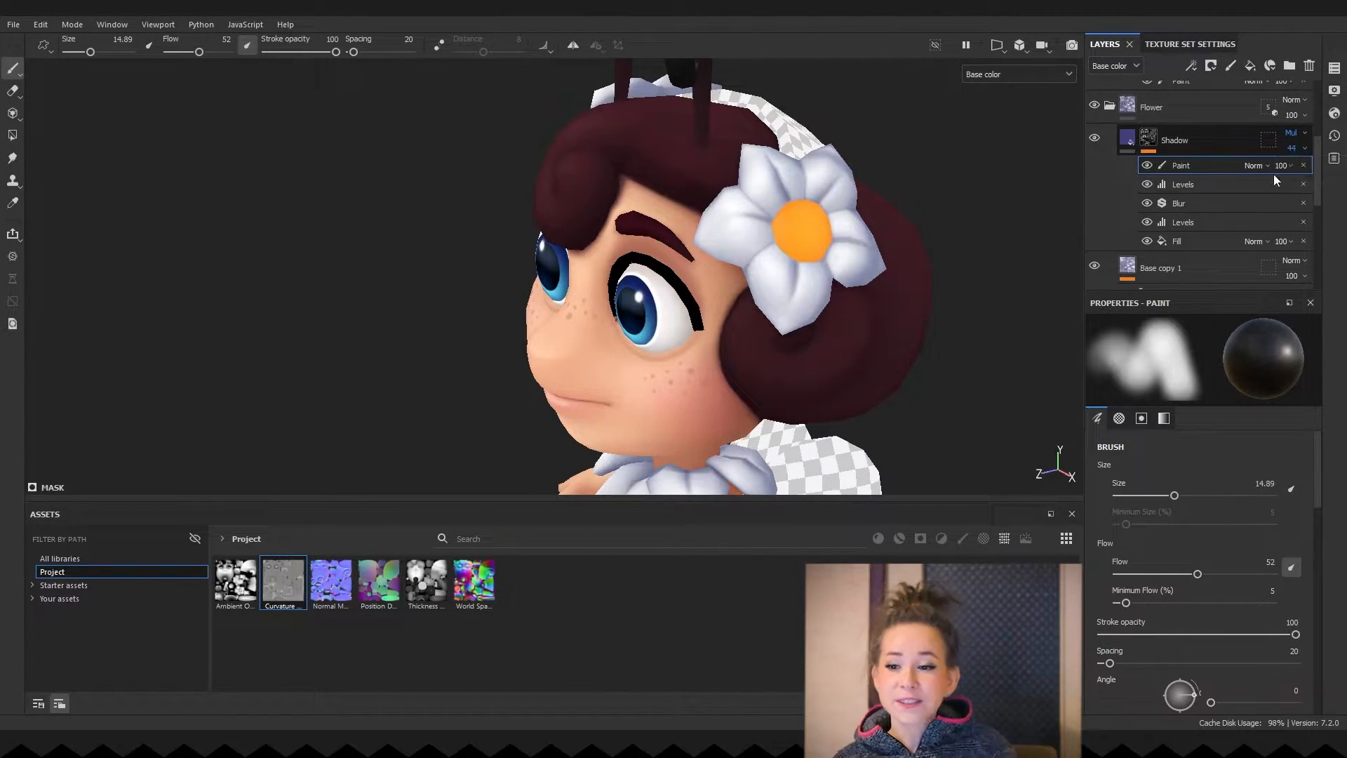
{"action": "left_click", "coordinate": [1183, 166]}
{"action": "type", "text": "Over c"}
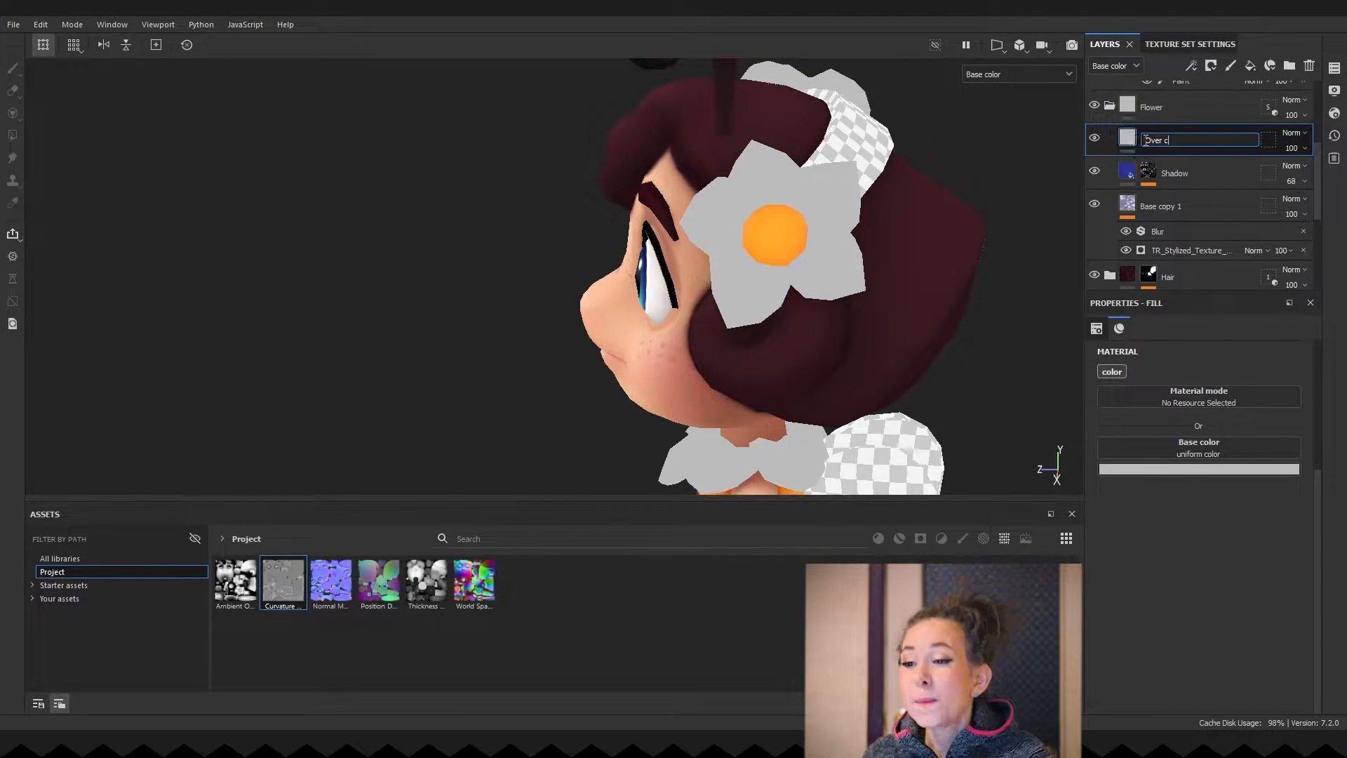
- Set Over color to Lighten (Max) blending and rename its duplicate 'light'
{"action": "left_click", "coordinate": [1292, 132]}
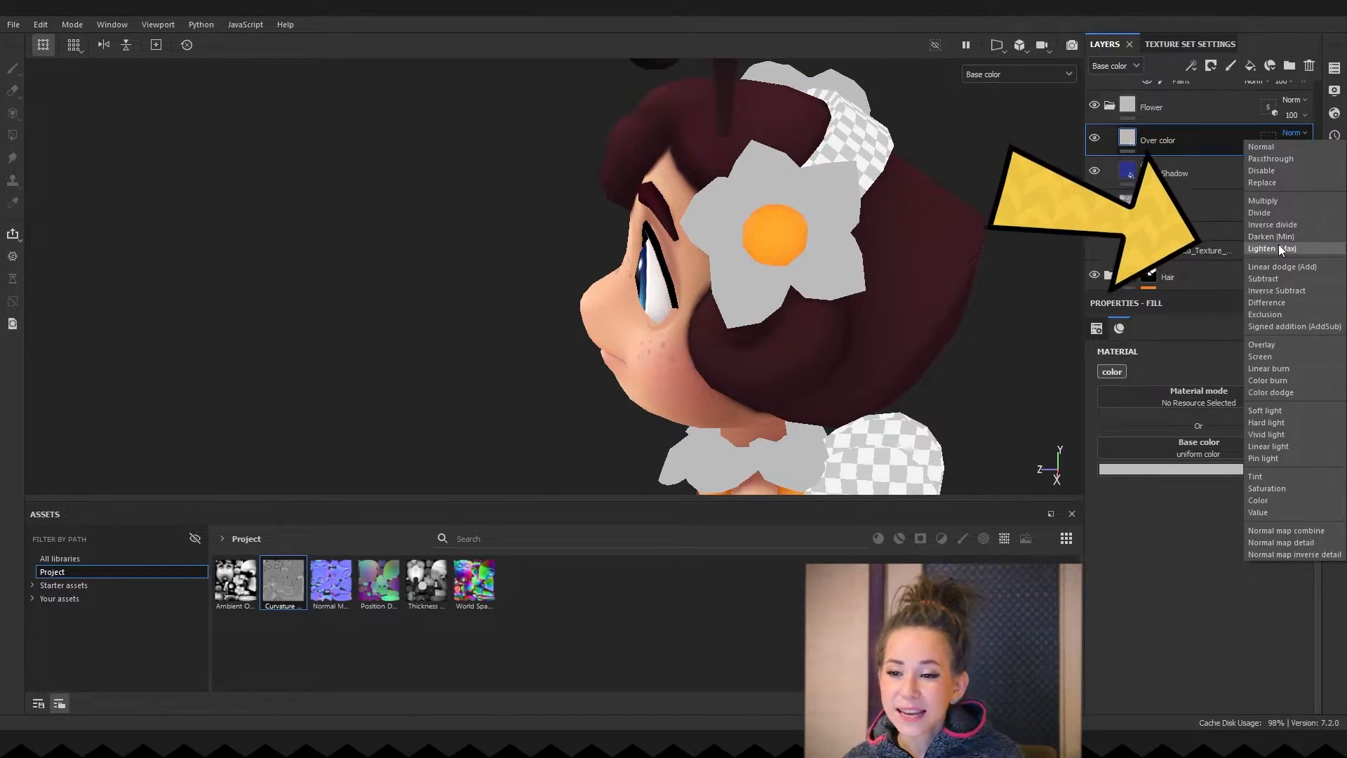
{"action": "left_click", "coordinate": [1272, 248]}
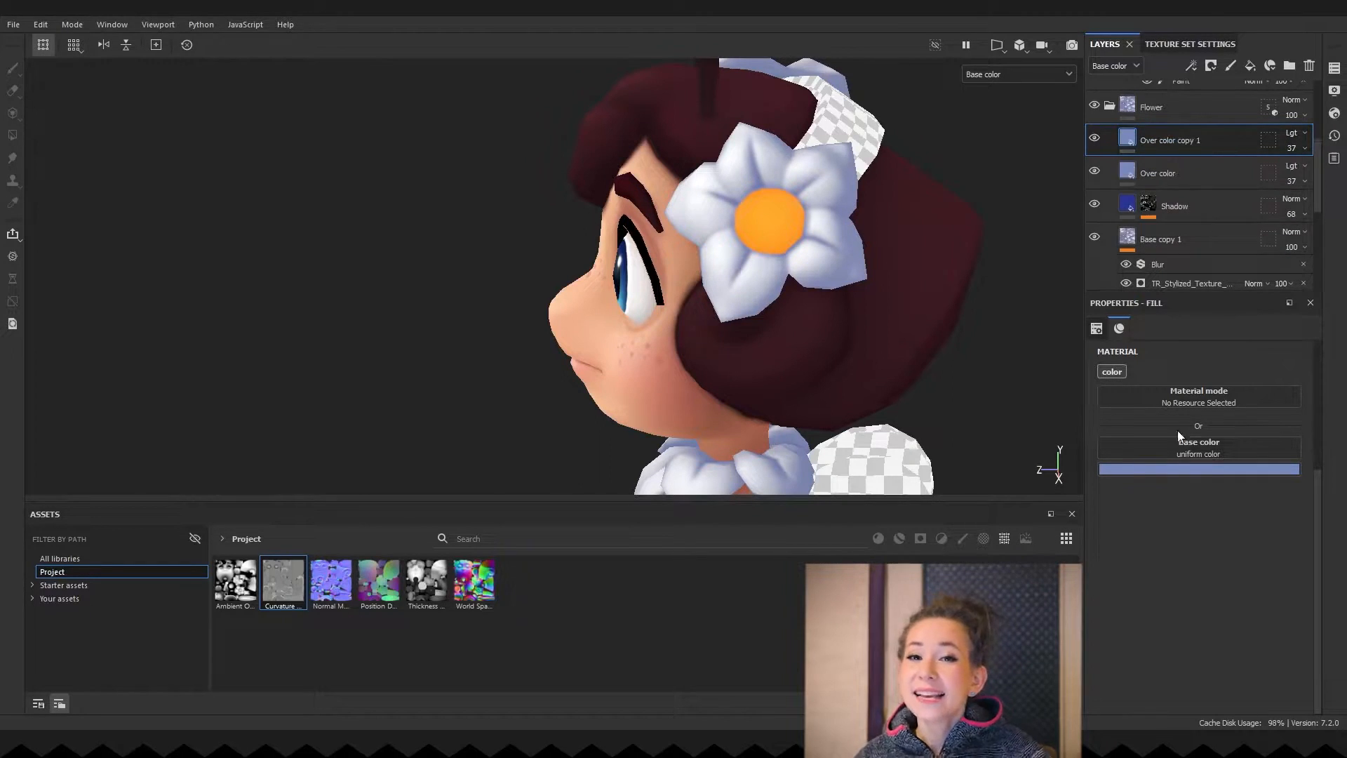
{"action": "double_click", "coordinate": [1169, 139]}
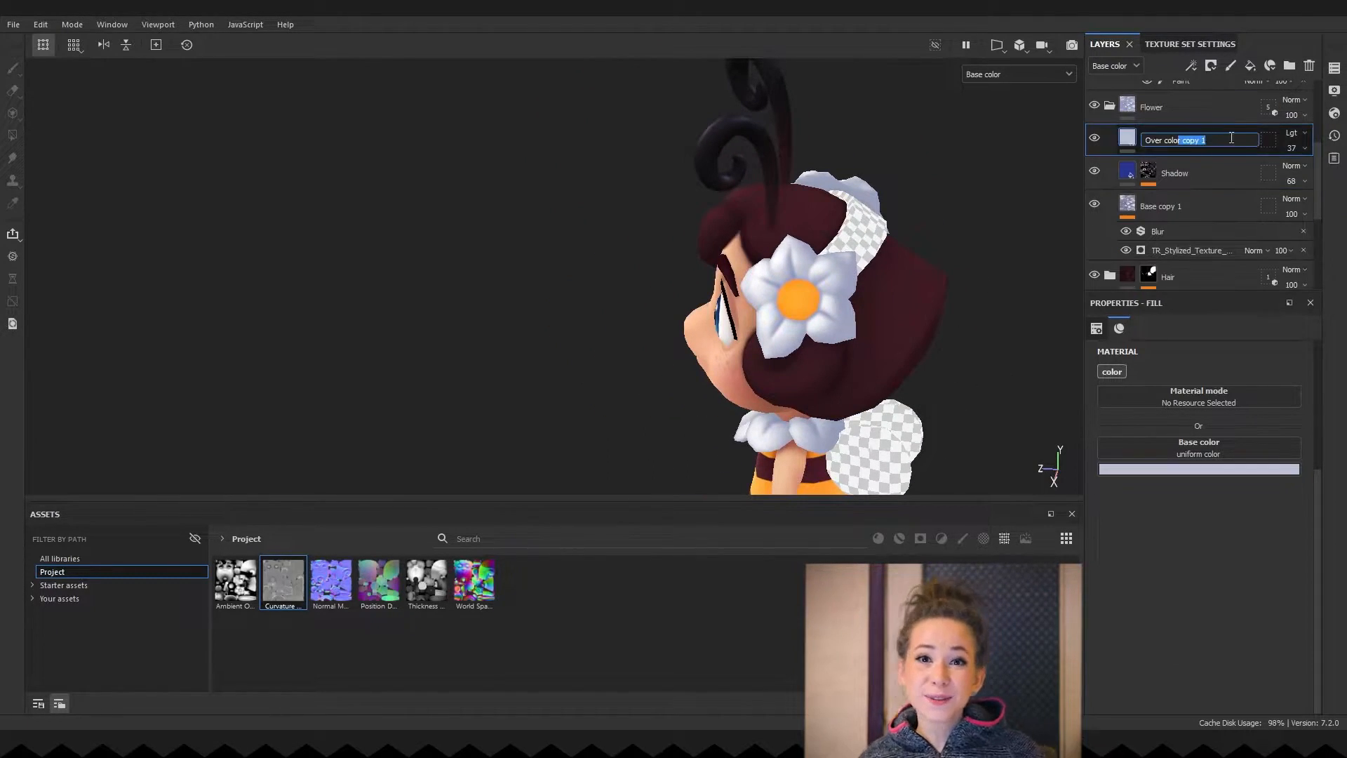
{"action": "type", "text": "light"}
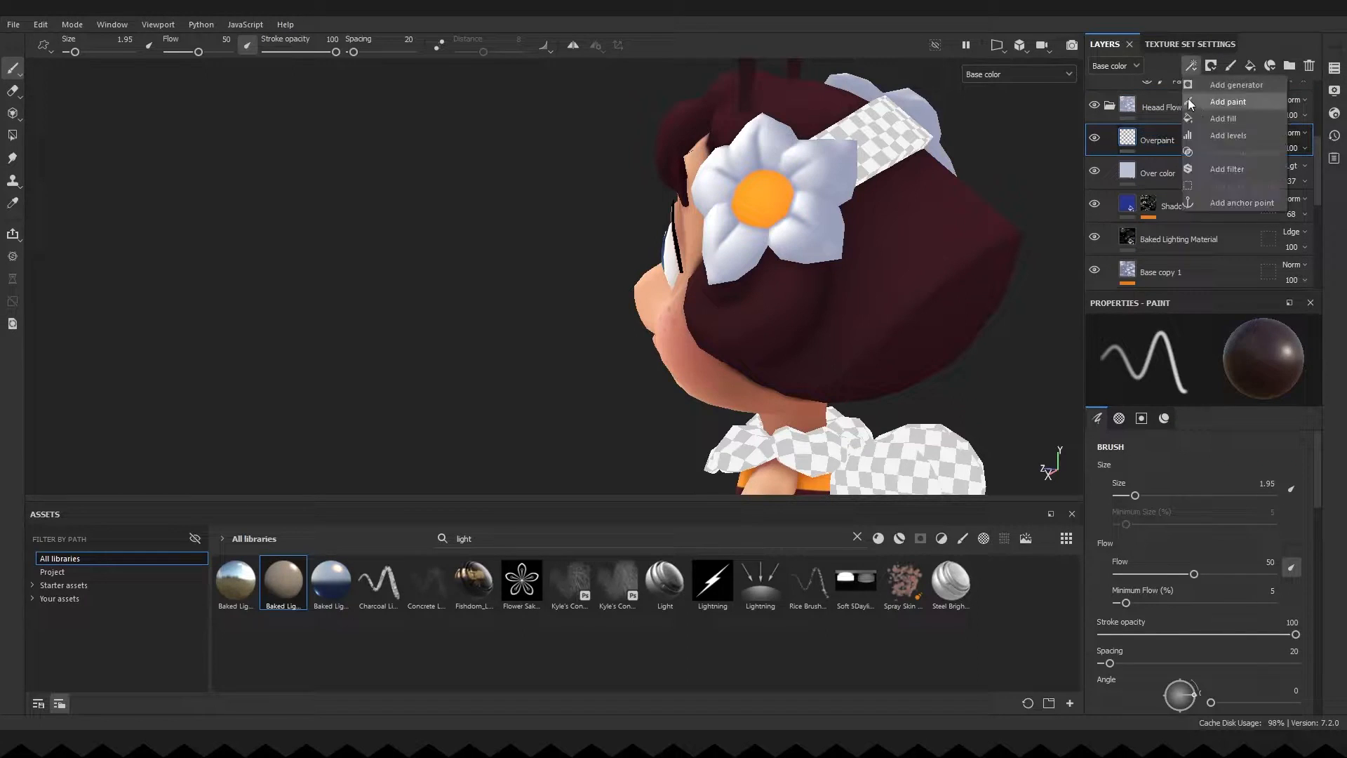
- Add a paint effect to the Overpaint layer for hand-painted touch-ups
{"action": "left_click", "coordinate": [1225, 101]}
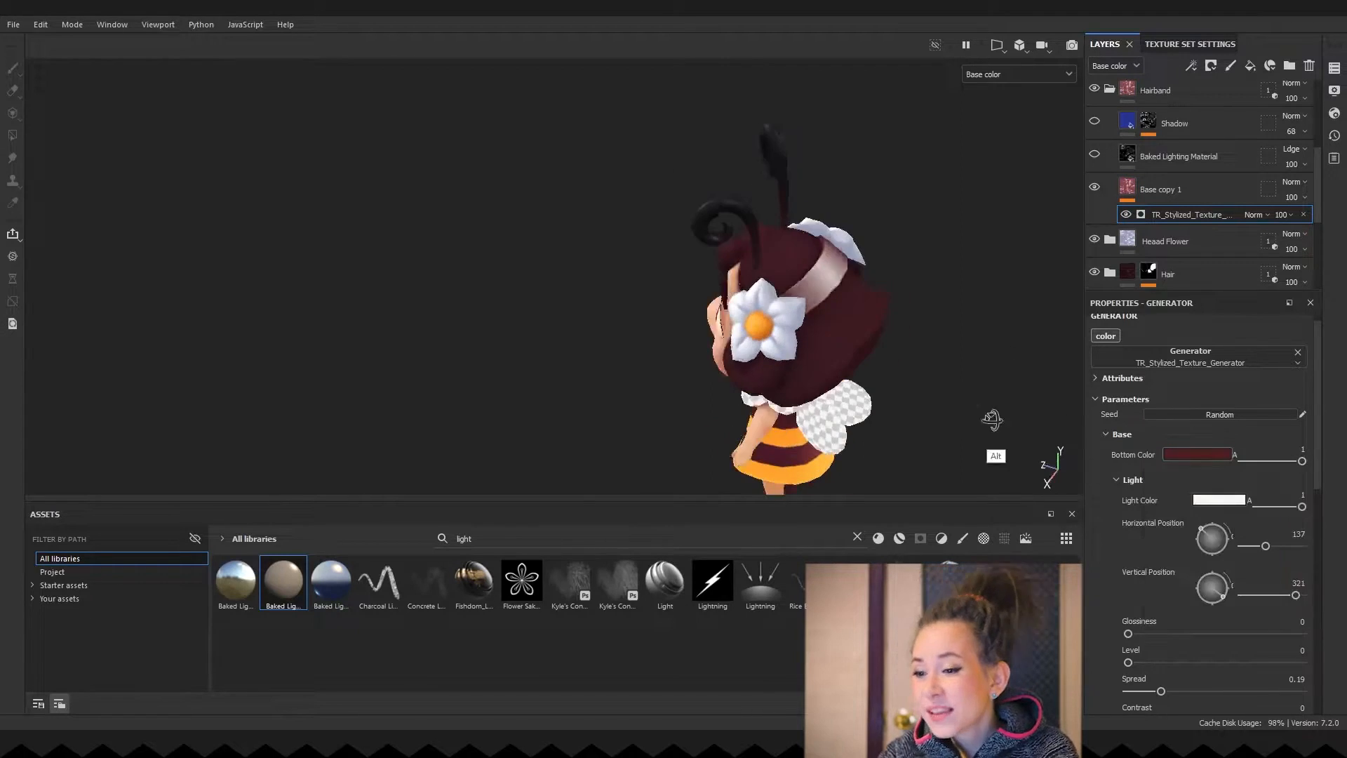
- Assemble the Hairband folder with stylized base, baked lighting and shadow layers
{"action": "left_click", "coordinate": [1195, 453]}
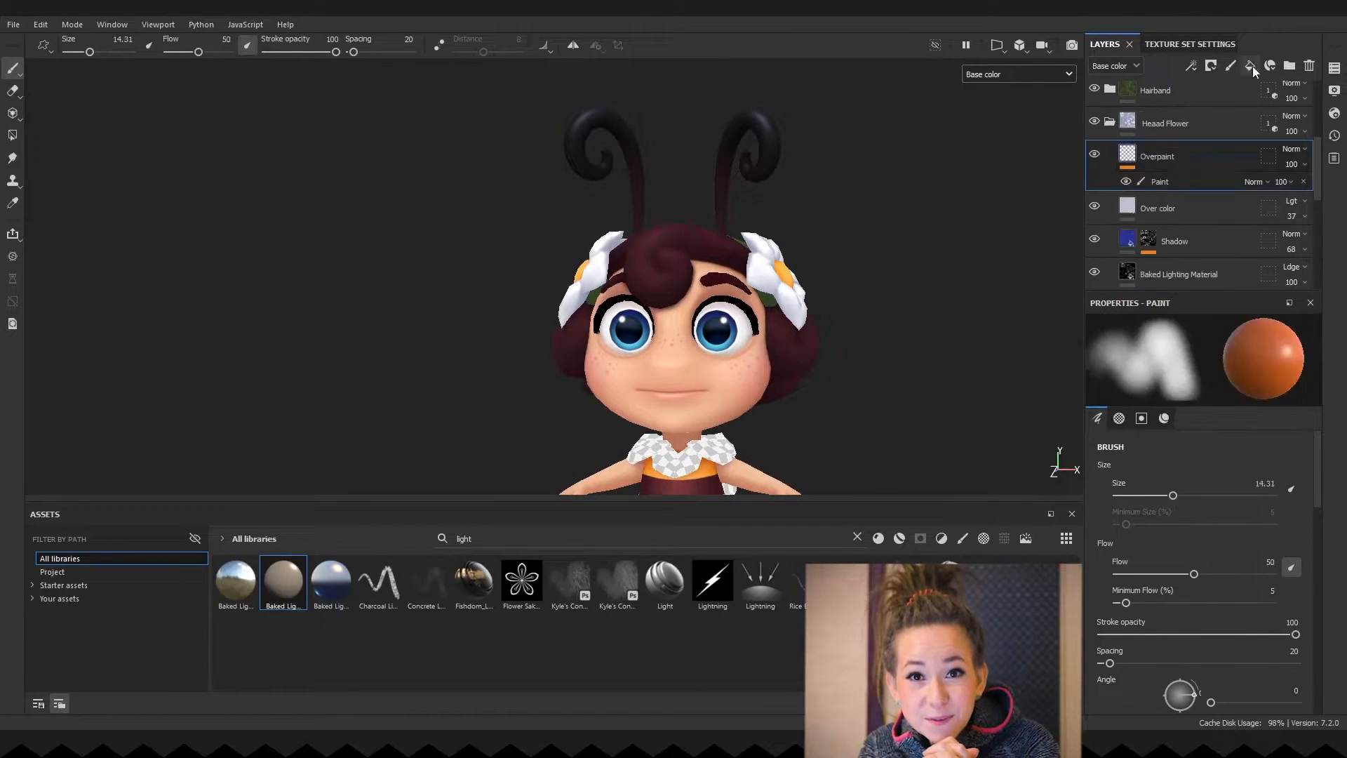
- Add a Shadow layer above Overpaint with a painted mask blurred at about 0.5 intensity
{"action": "left_click", "coordinate": [1250, 66]}
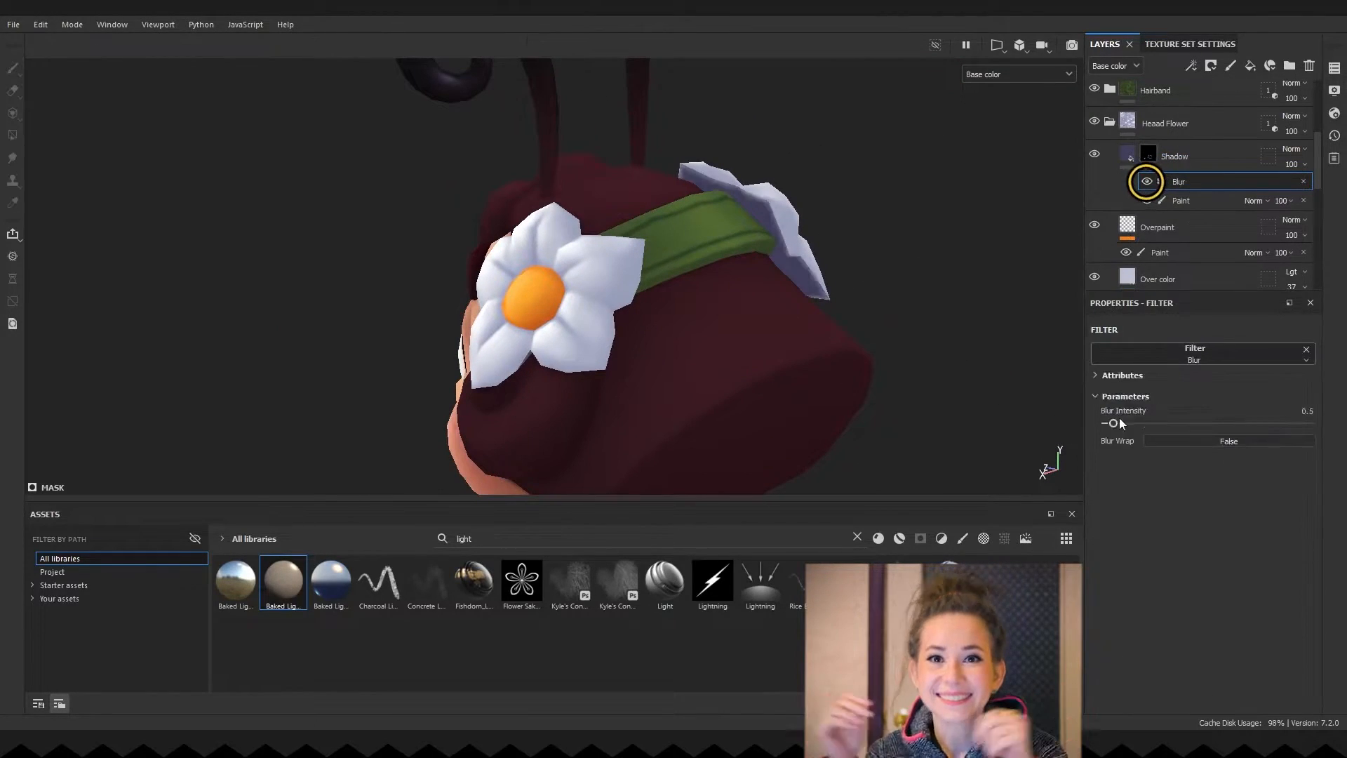
{"action": "left_click_drag", "start_coordinate": [1113, 423], "coordinate": [1121, 423]}
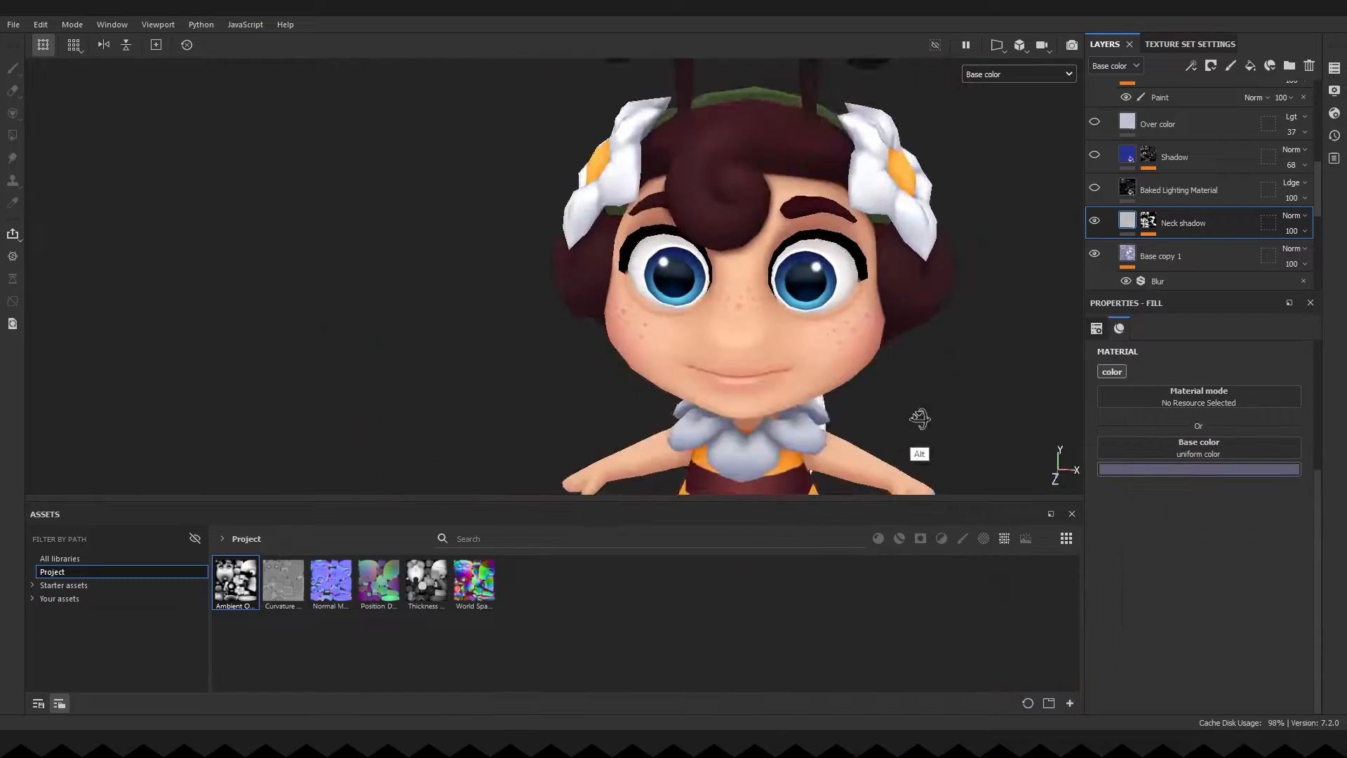
- Add lavender fill layers in the Neck Flower folder named Neck shadow and Neck shadow 2
{"action": "left_click", "coordinate": [1179, 190]}
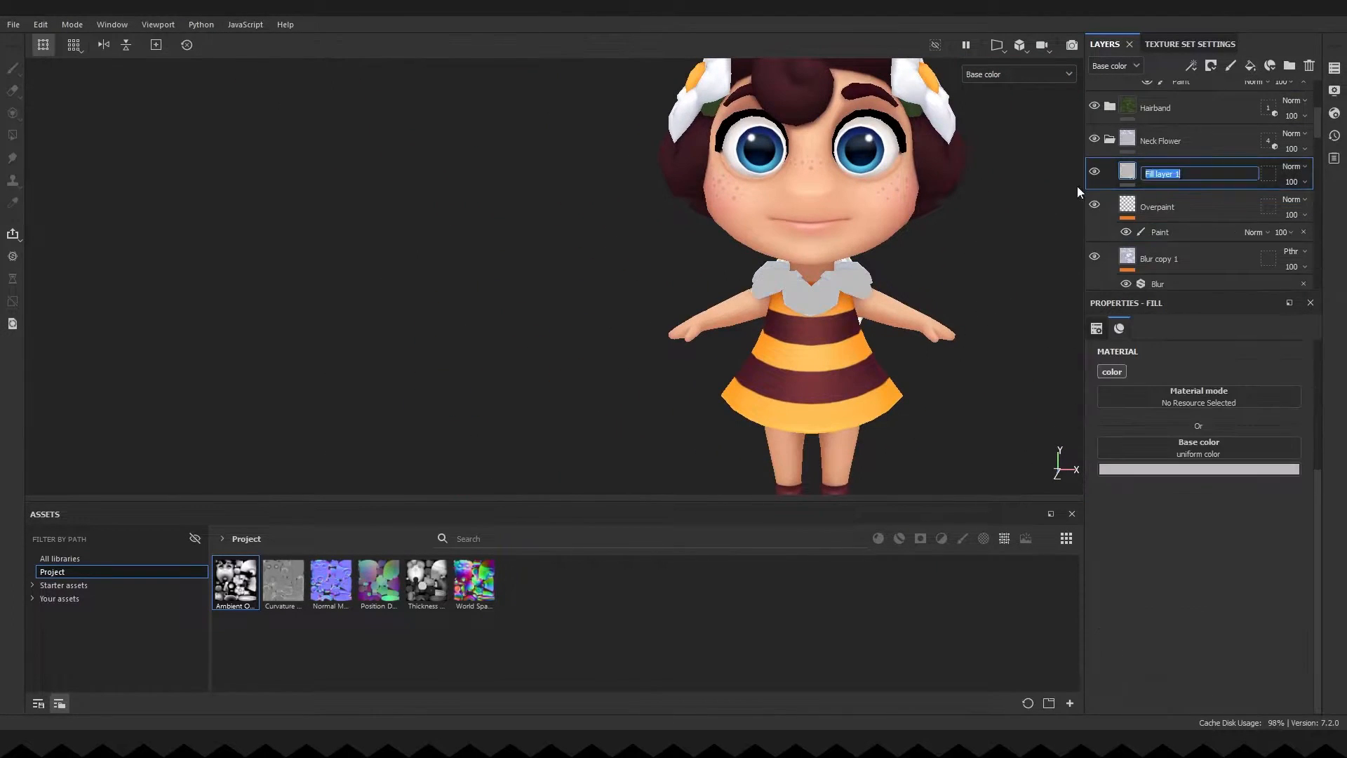
{"action": "type", "text": "Neck shadow 2"}
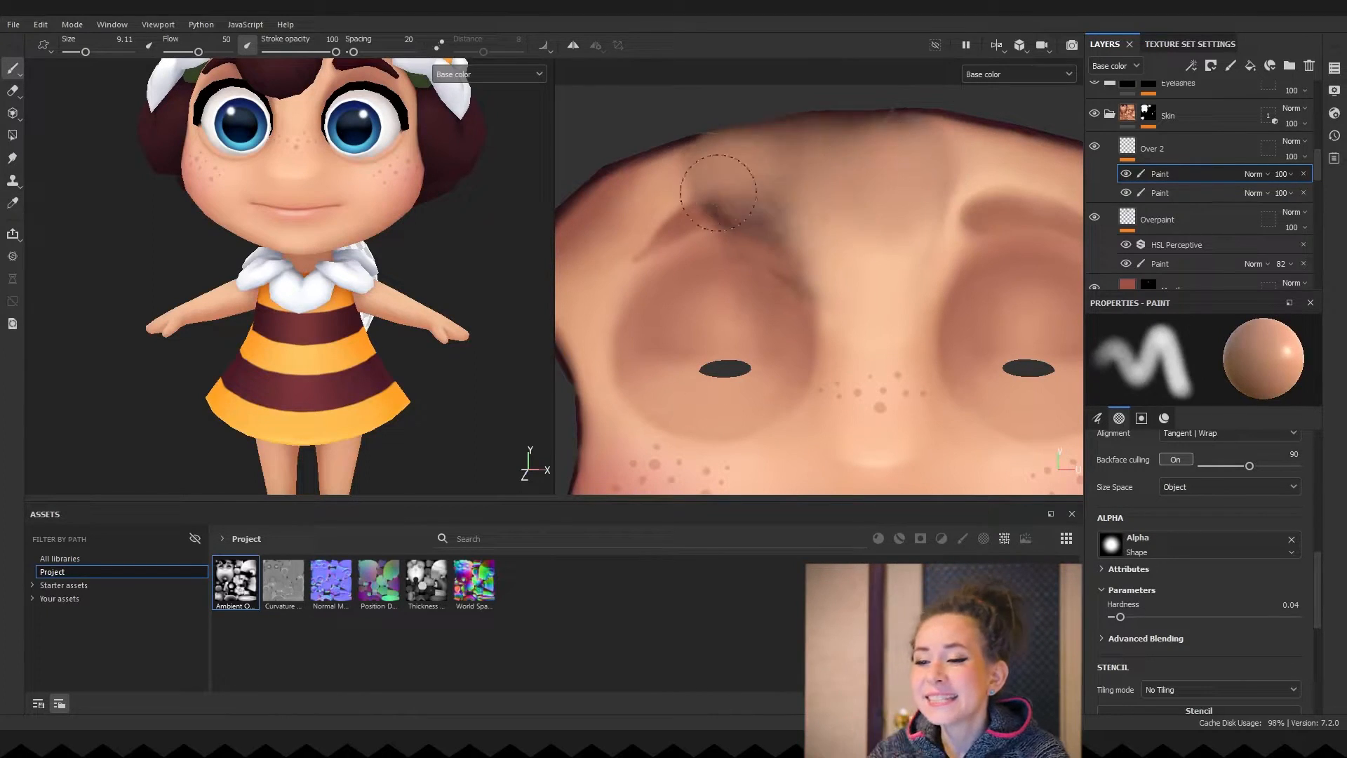
- Paint a soft dark stroke on the face skin in Over 2 and adjust brush Alignment
{"action": "left_click_drag", "start_coordinate": [721, 194], "coordinate": [734, 206]}
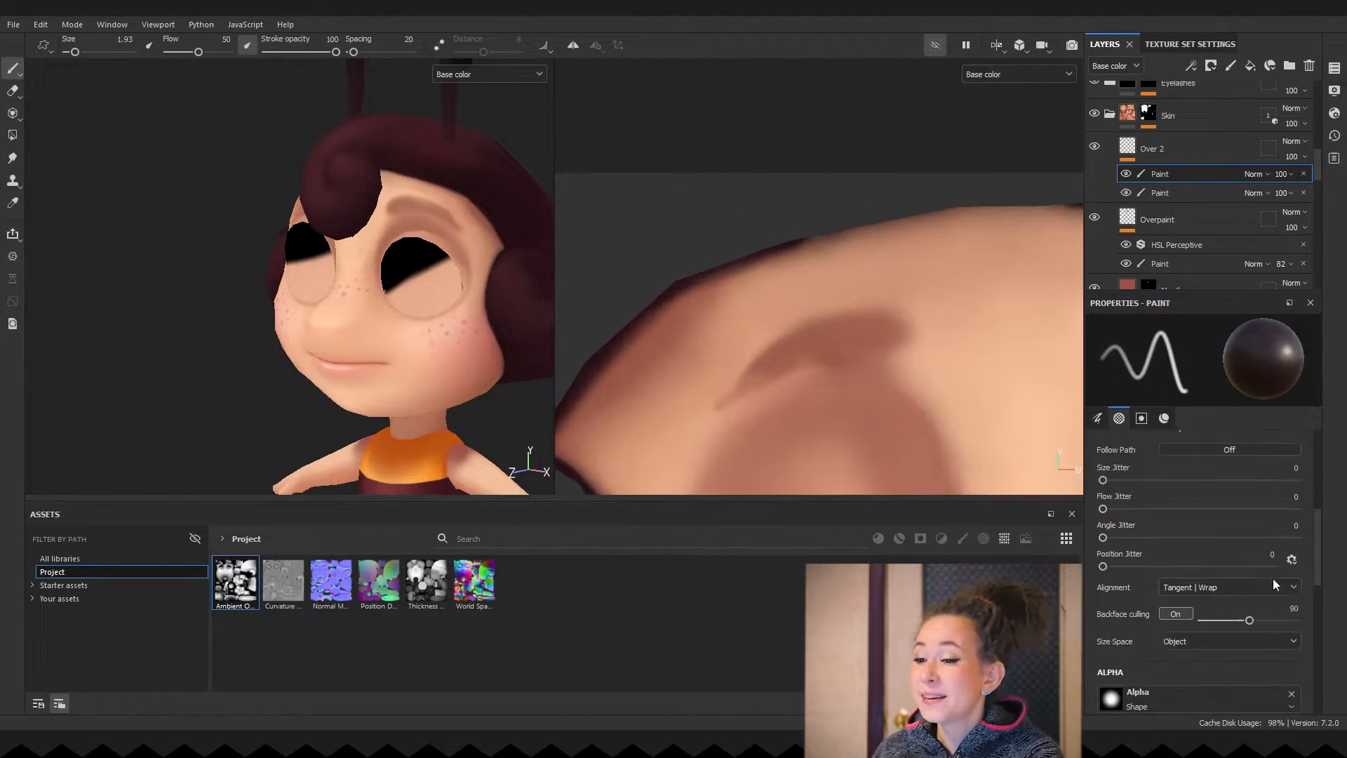
{"action": "left_click", "coordinate": [1227, 586]}
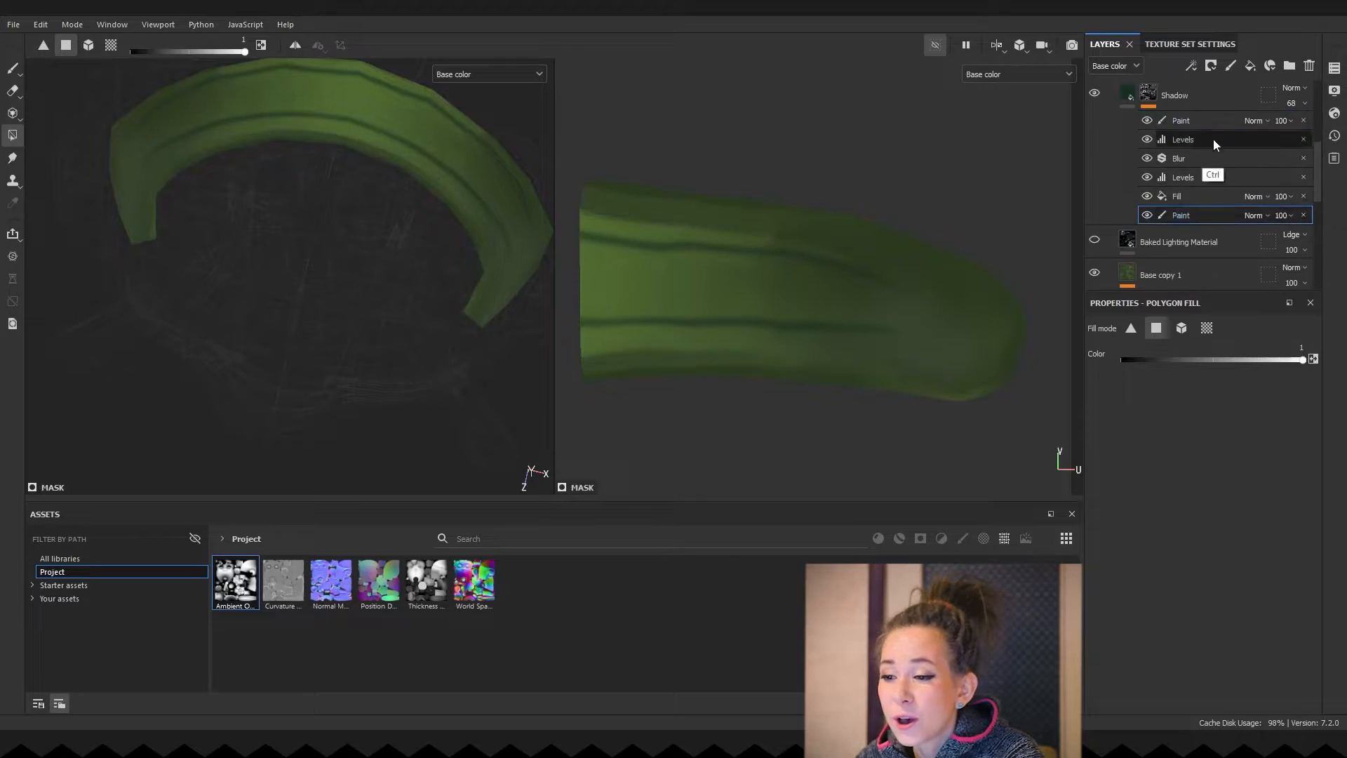
- Add a fill layer with Baked Lighting Material, black base colour and roughness around 0.68
{"action": "left_click", "coordinate": [1191, 66]}
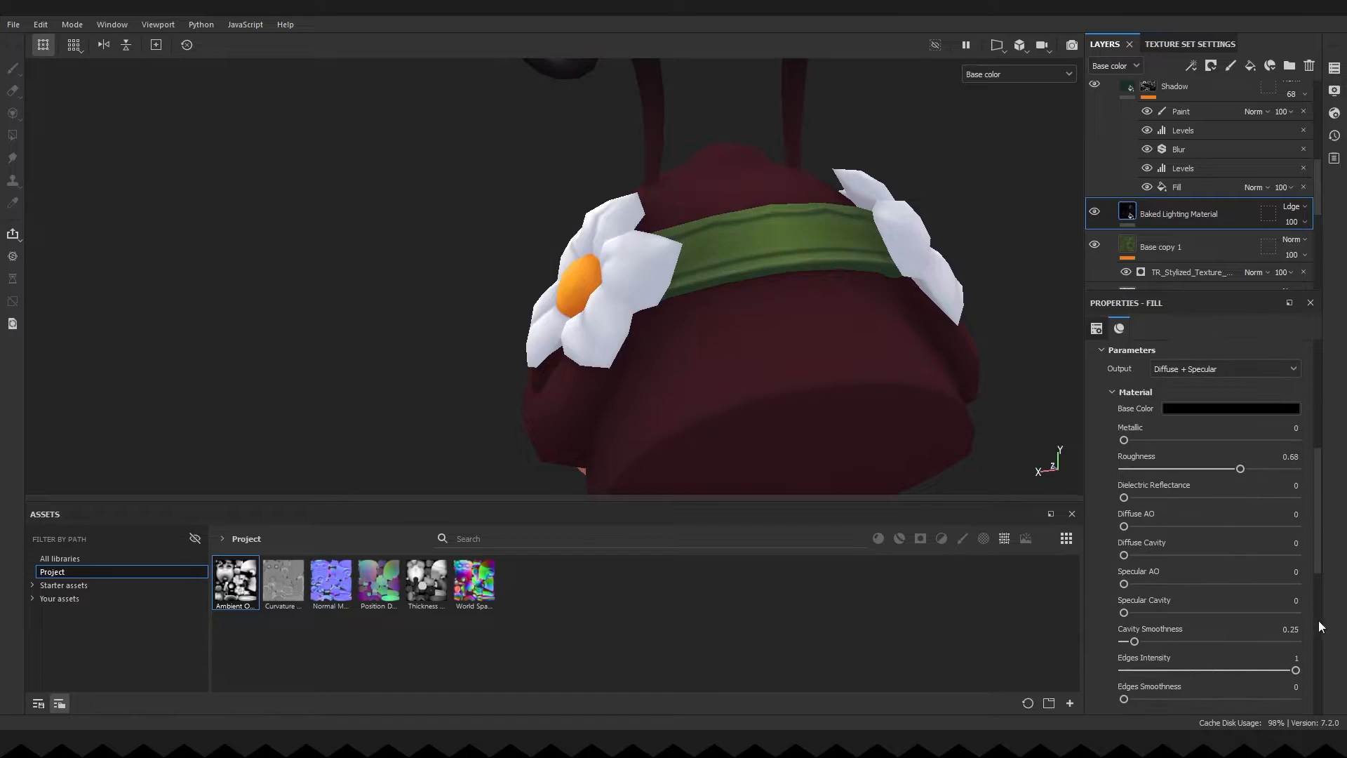
{"action": "left_click", "coordinate": [1186, 239]}
{"action": "type", "text": "light"}
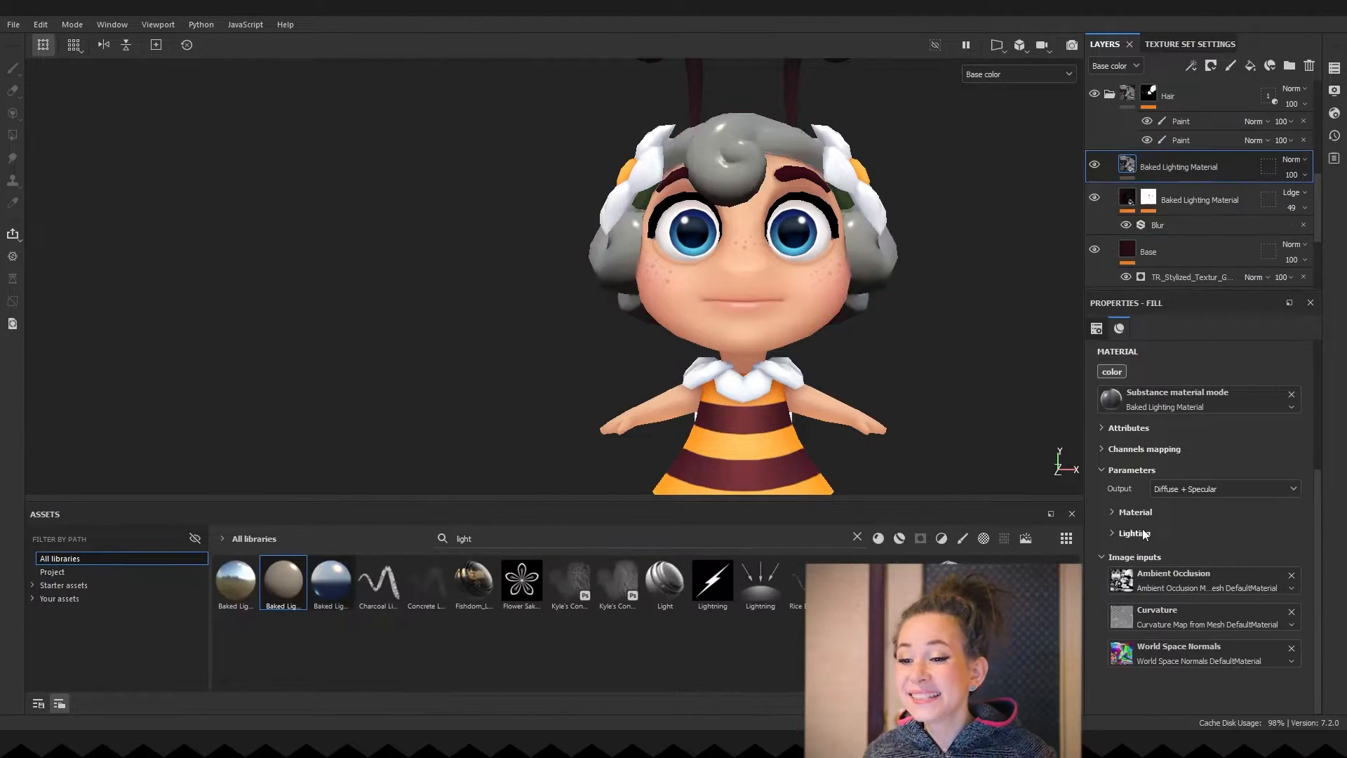
- Expand Parameters > Lighting on the baked lighting fill and adjust its light settings
{"action": "left_click", "coordinate": [1135, 534]}
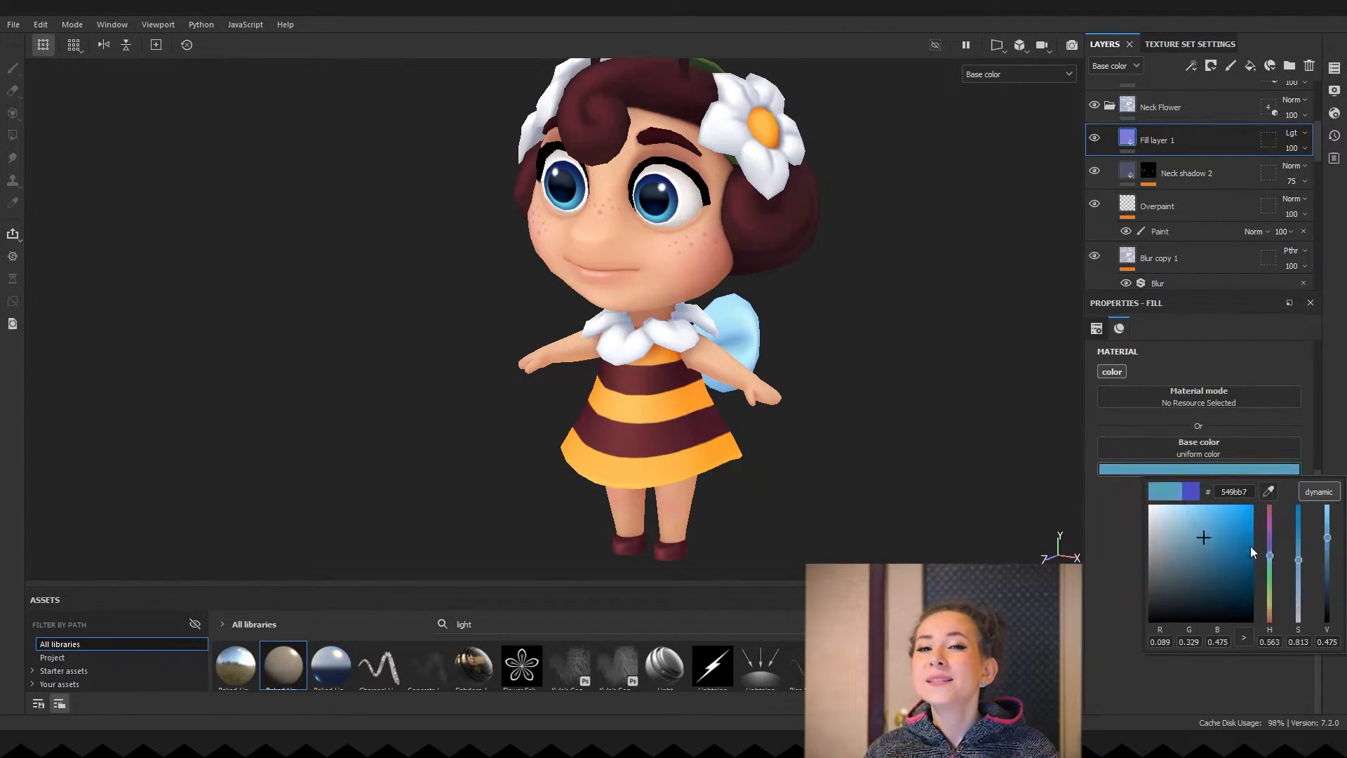
- Set Fill layer 1 to light blue for the wings, then paint detail on the Hair group's Paint layer
{"action": "left_click_drag", "start_coordinate": [1304, 148], "coordinate": [1315, 174]}
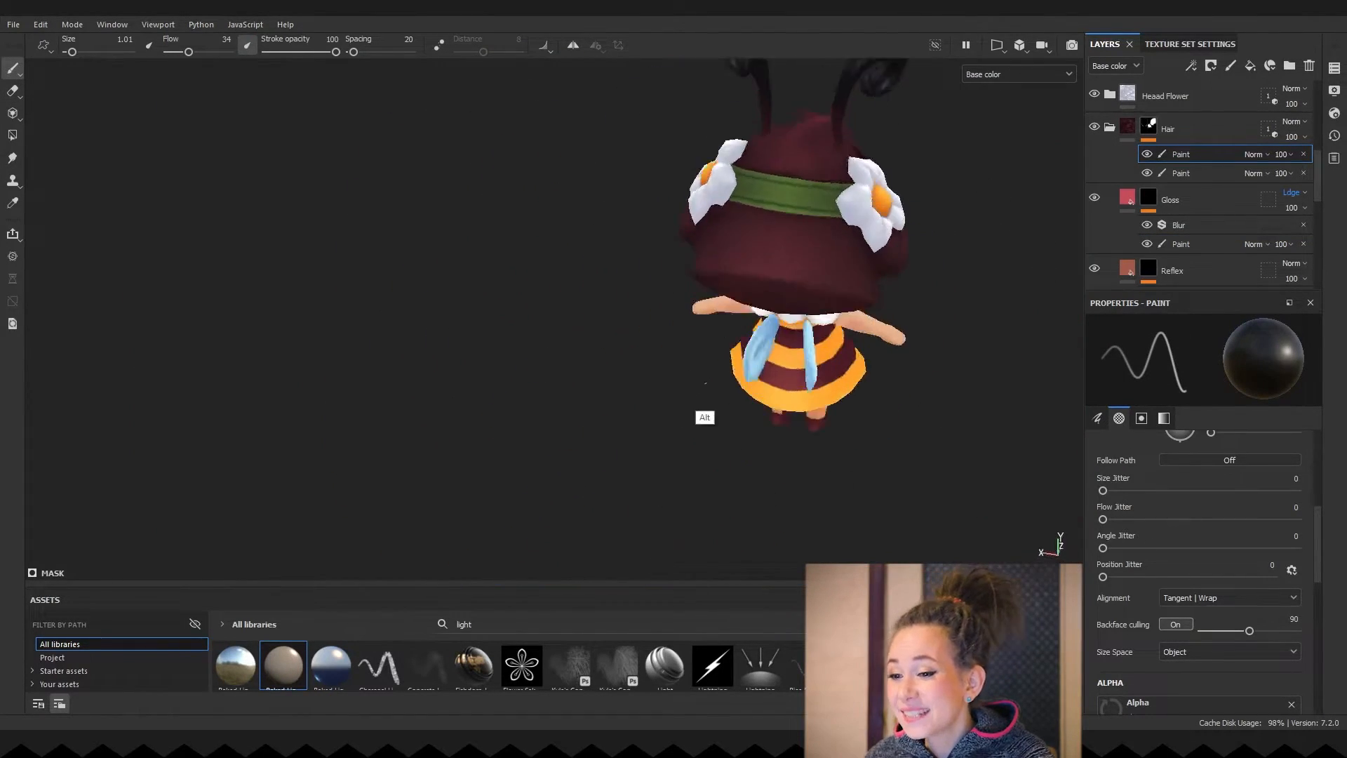
{"action": "left_click", "coordinate": [1169, 200]}
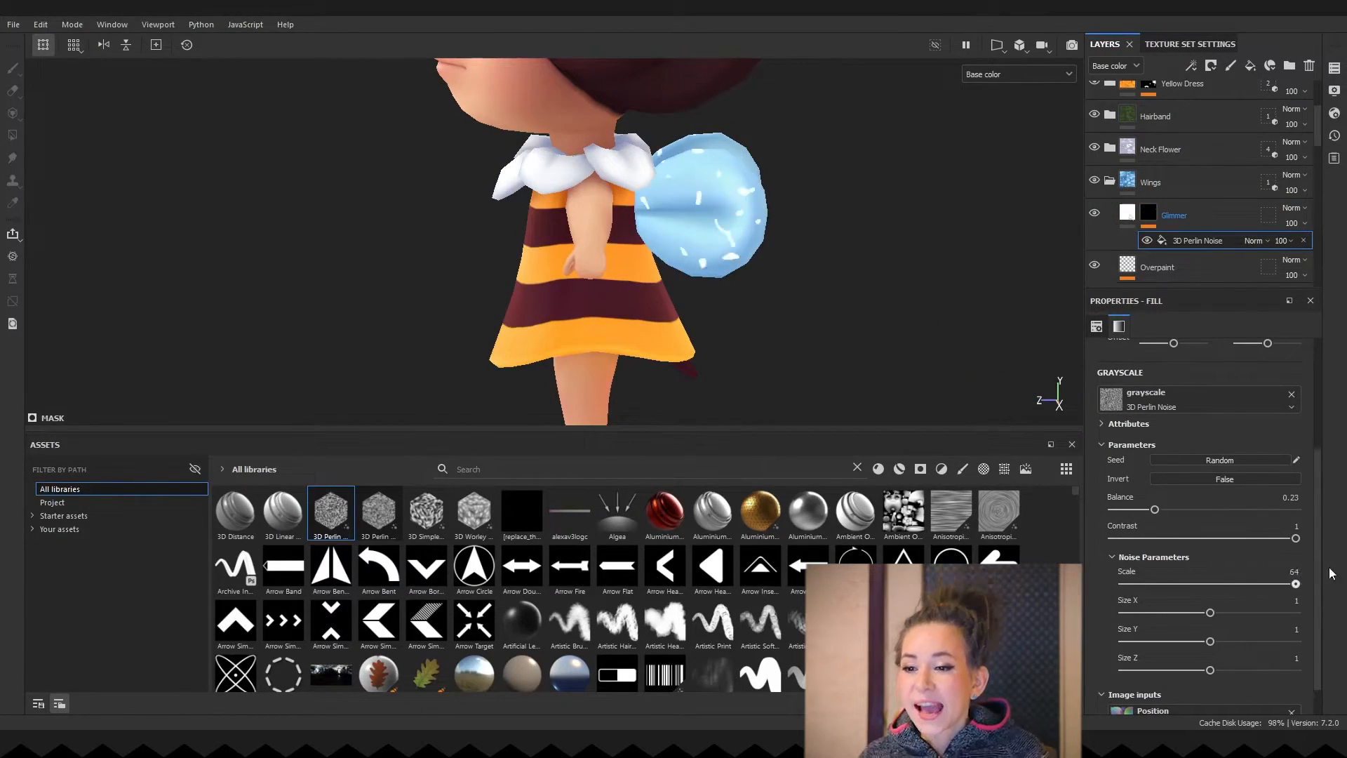
- Swap the Glimmer mask to 3D Simplex Noise and raise its Scale to 64 for finer sparkles
{"action": "left_click", "coordinate": [426, 514]}
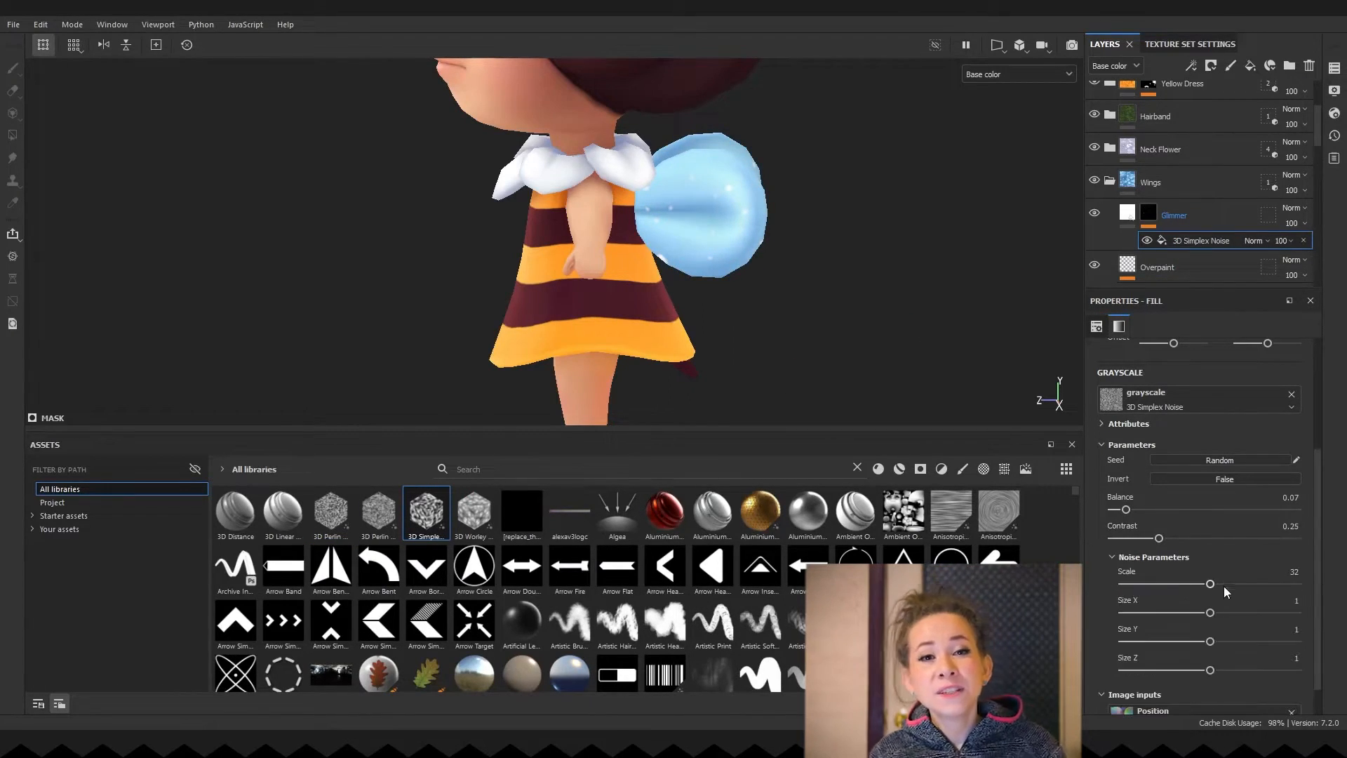
{"action": "left_click_drag", "start_coordinate": [1210, 583], "coordinate": [1296, 584]}
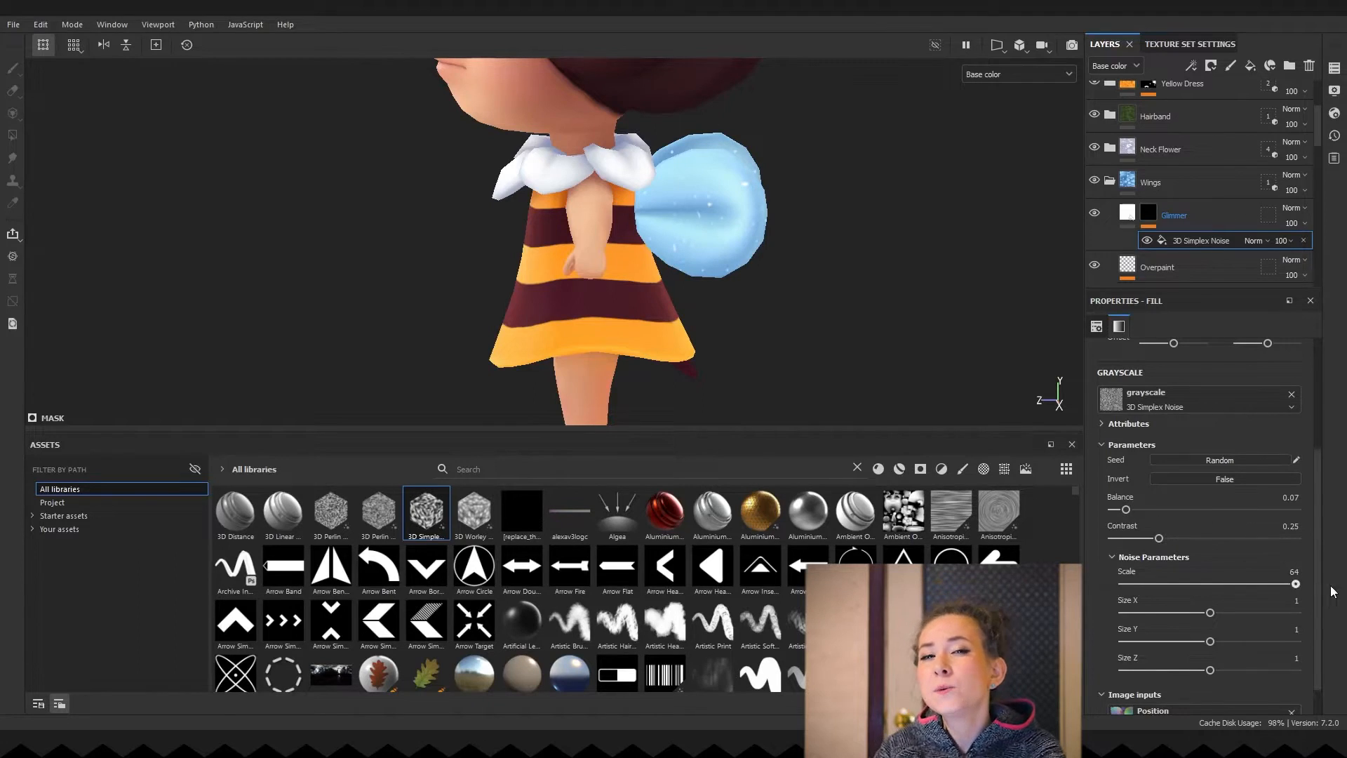
{"action": "scroll", "scroll_direction": "down", "scroll_amount": 3}
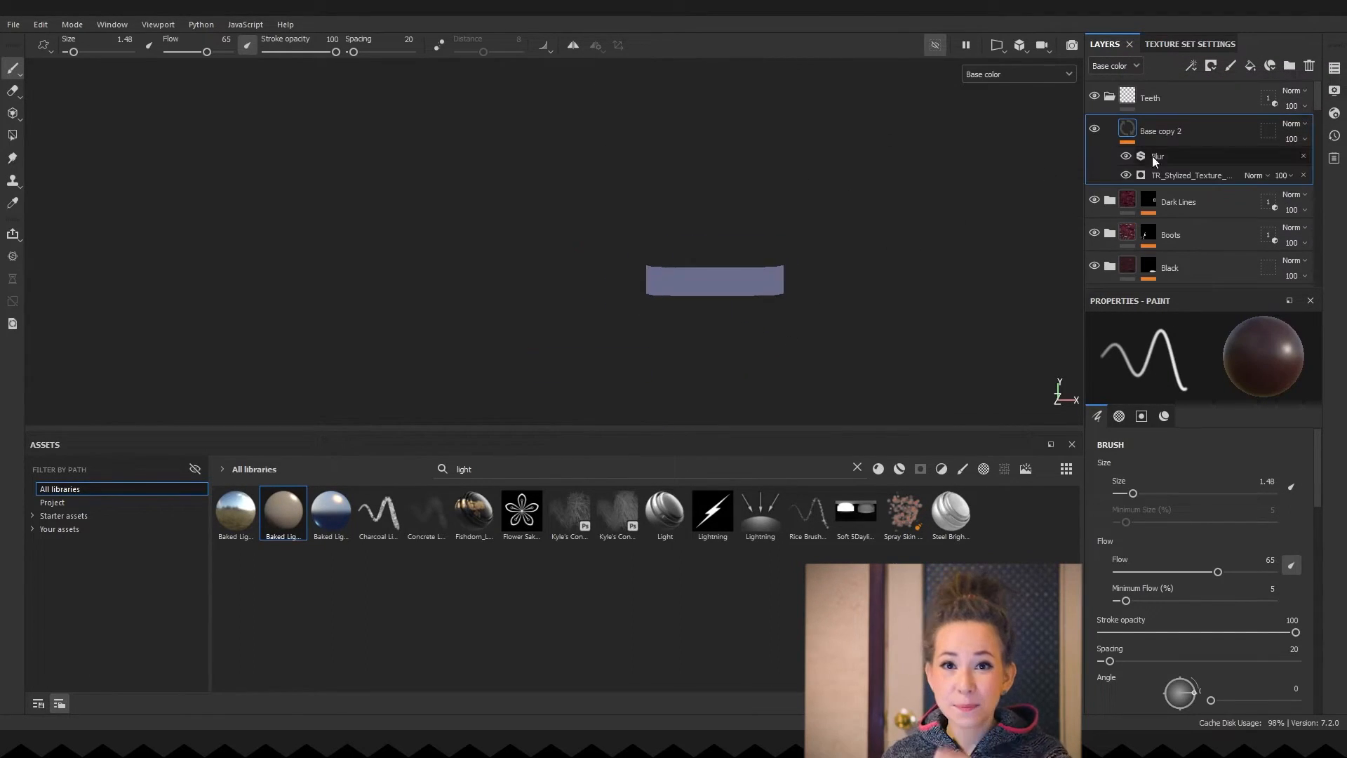
- Add a Blur filter and TR_Stylized_Texture fill to Base copy 2 and adjust the blur for the teeth
{"action": "left_click", "coordinate": [1191, 174]}
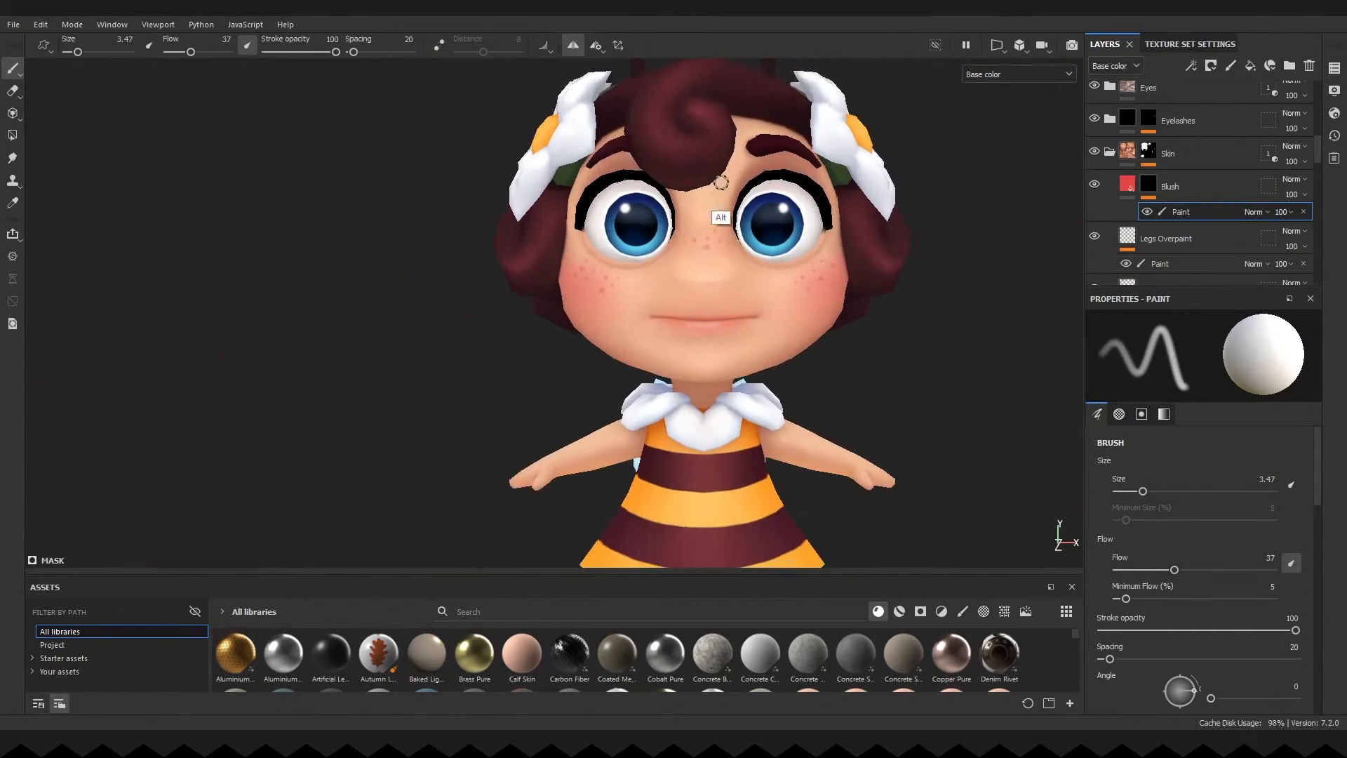
- Brush soft red blush over the cheeks on the Blush layer's Paint sublayer
{"action": "scroll", "scroll_direction": "up", "scroll_amount": 3}
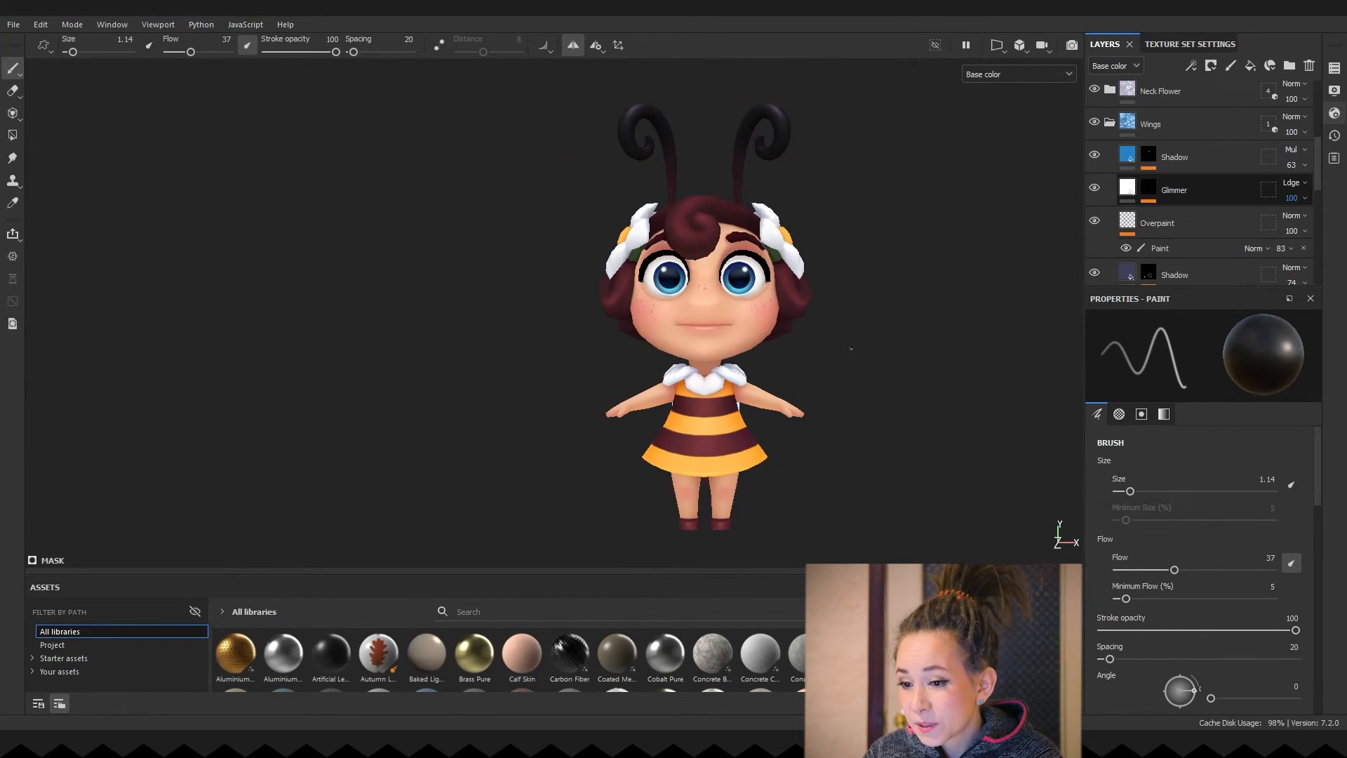
- Export only the BaseColor map as an 8-bit PNG via Ctrl+Shift+E
{"action": "key", "text": "ctrl+shift+e"}
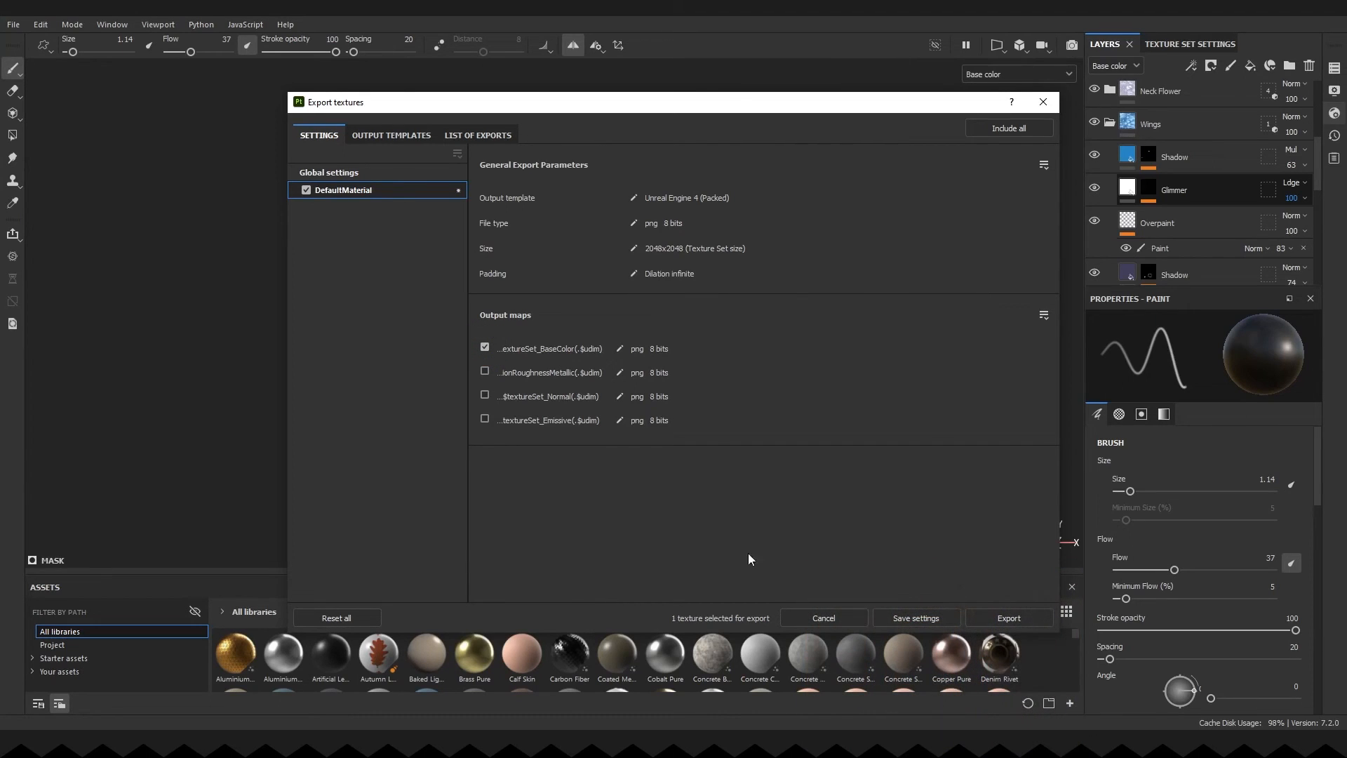
{"action": "left_click", "coordinate": [1008, 617]}
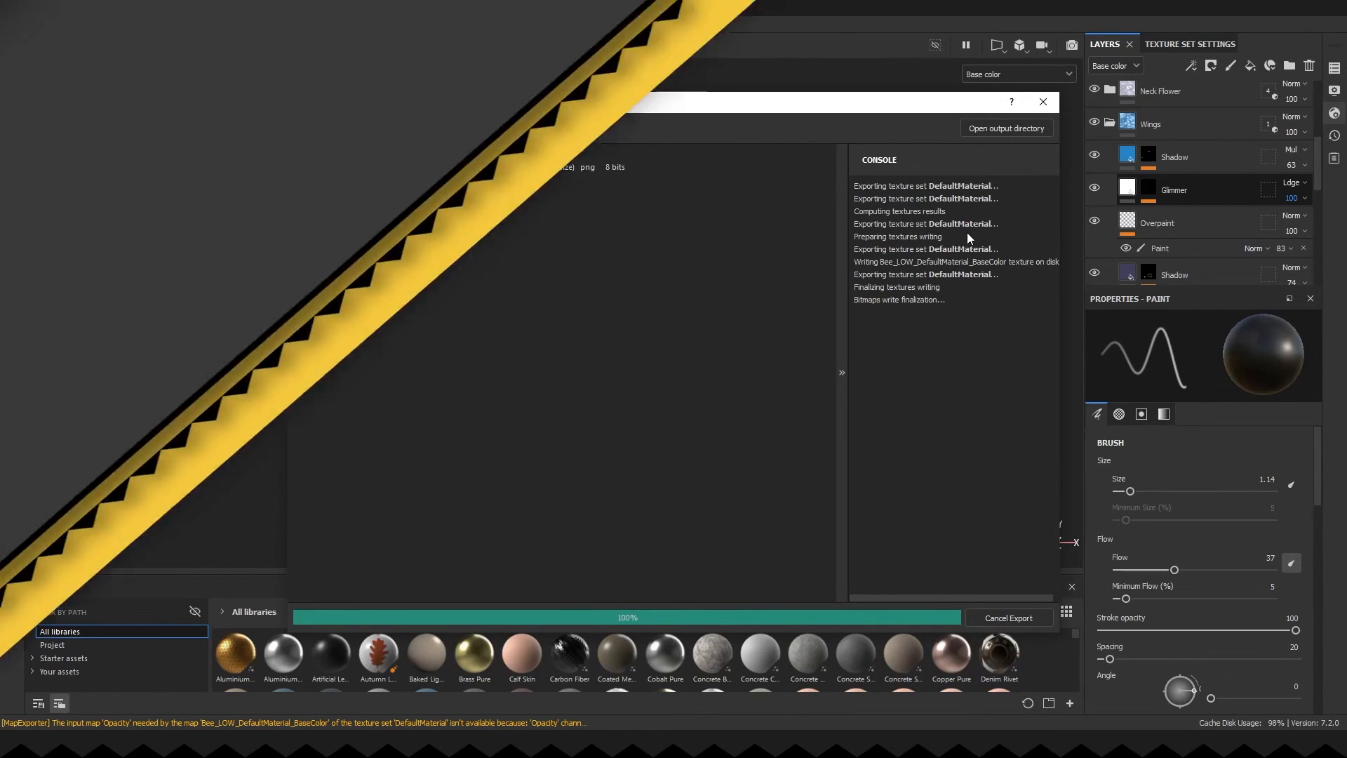